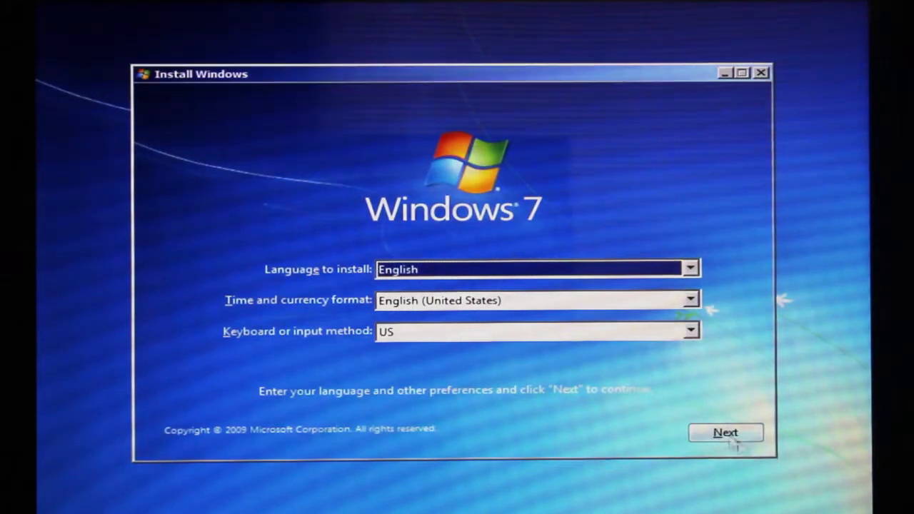
- Keep the default language settings, start installing, and accept the Windows 7 license terms
{"action": "left_click", "coordinate": [725, 432]}
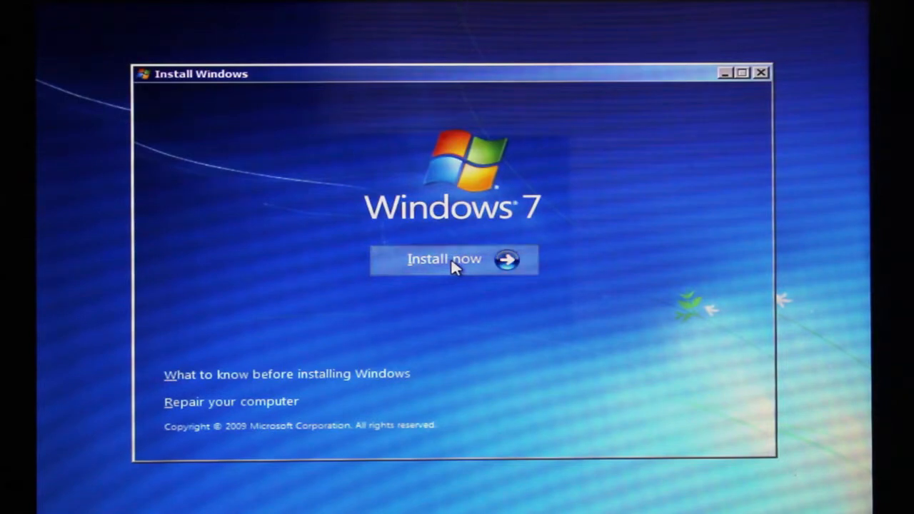
{"action": "left_click", "coordinate": [454, 259]}
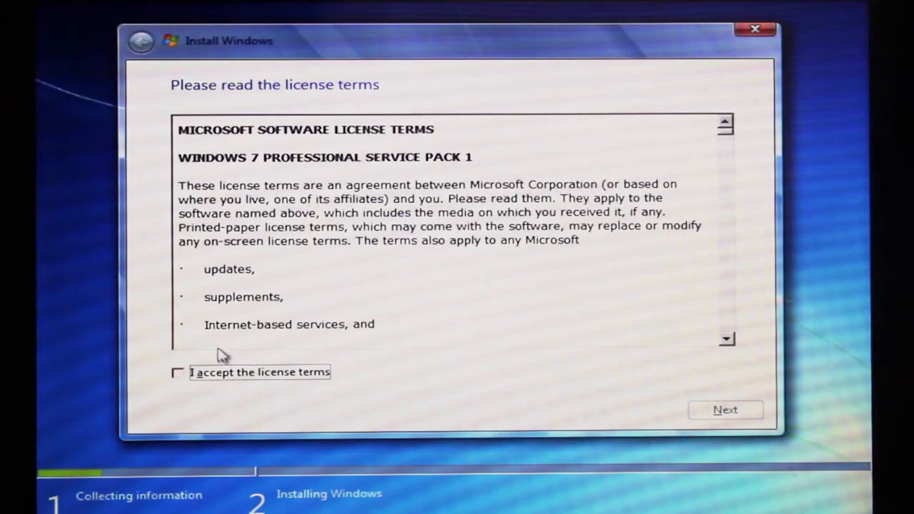
{"action": "left_click", "coordinate": [178, 372]}
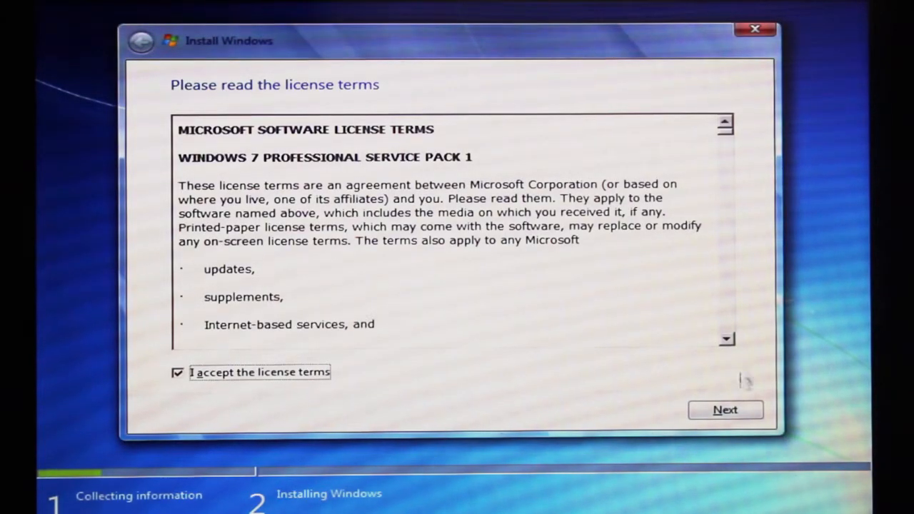
{"action": "left_click", "coordinate": [725, 409]}
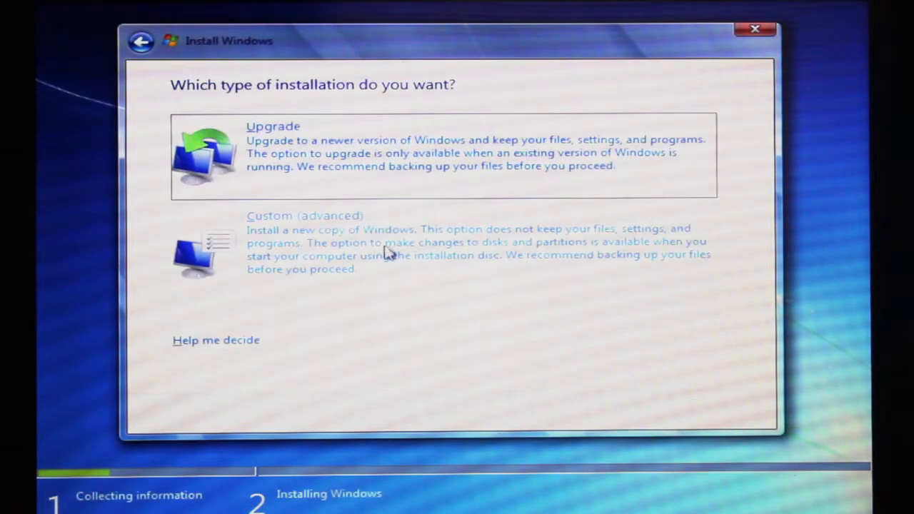
{"action": "mouse_move", "coordinate": [322, 247]}
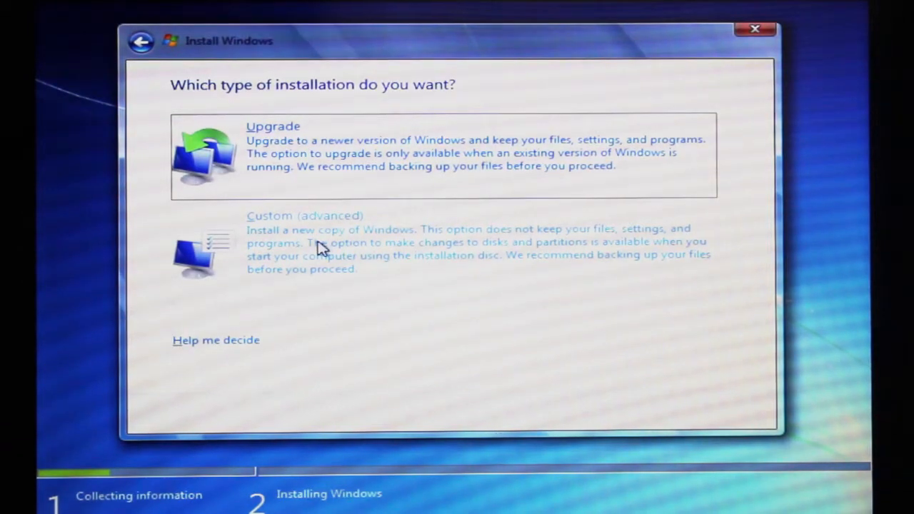
- Choose a Custom (advanced) install targeting Disk 0 Partition 4: BOOTCAMP
{"action": "left_click", "coordinate": [304, 215]}
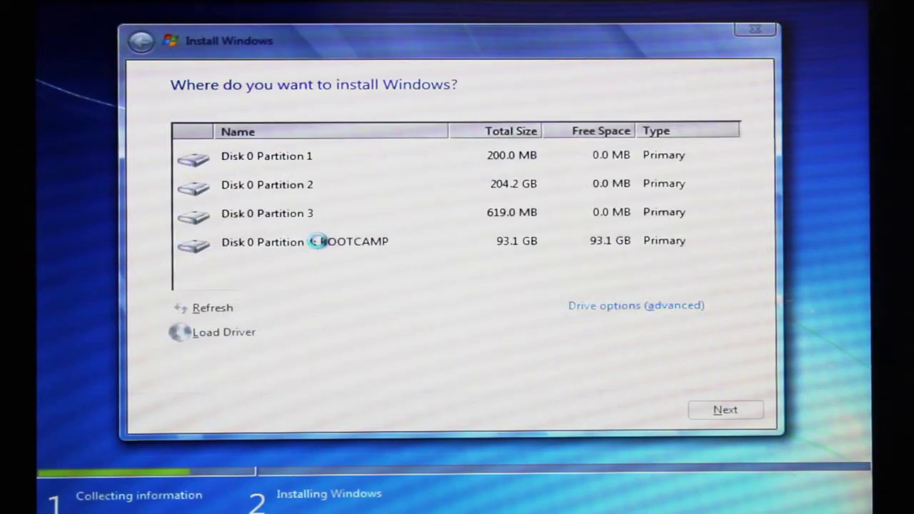
{"action": "left_click", "coordinate": [266, 155]}
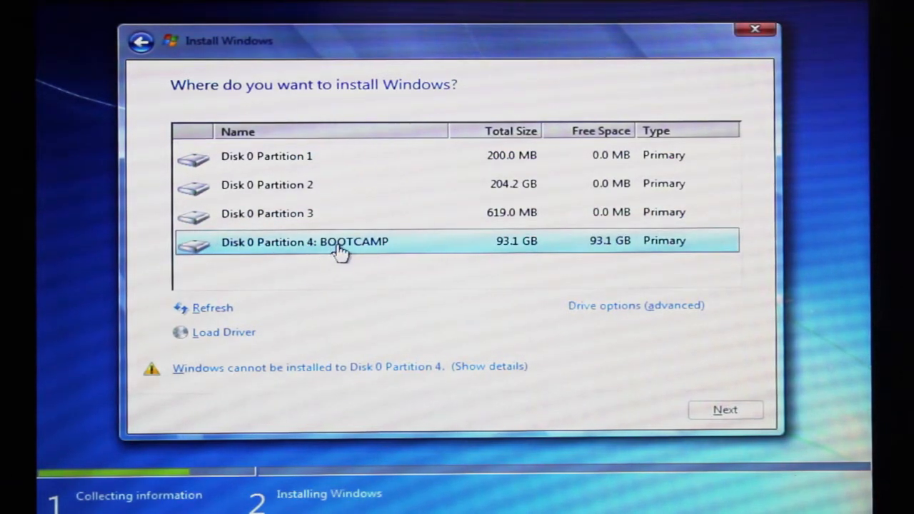
{"action": "mouse_move", "coordinate": [364, 243]}
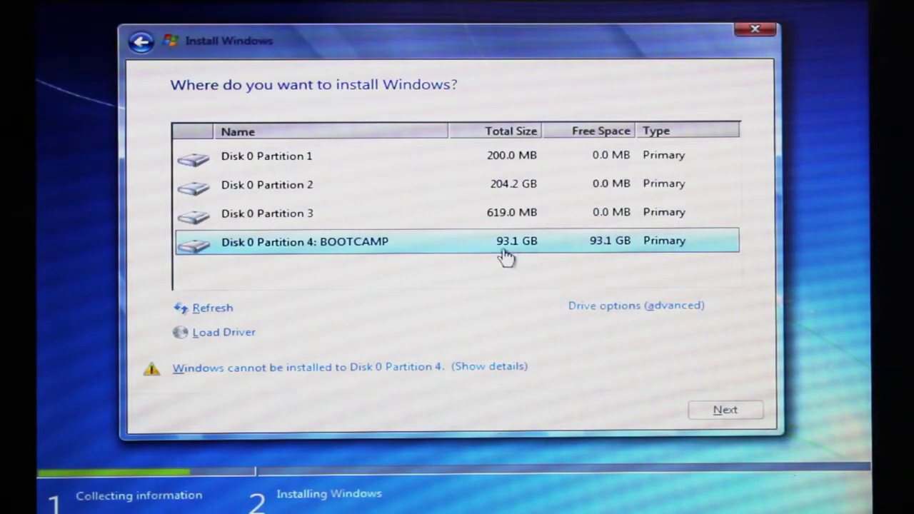
{"action": "mouse_move", "coordinate": [519, 254]}
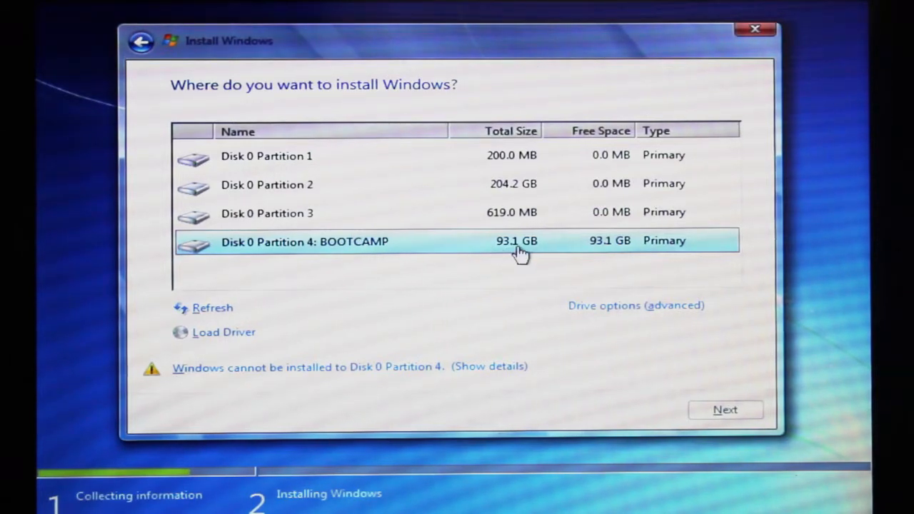
{"action": "mouse_move", "coordinate": [334, 250]}
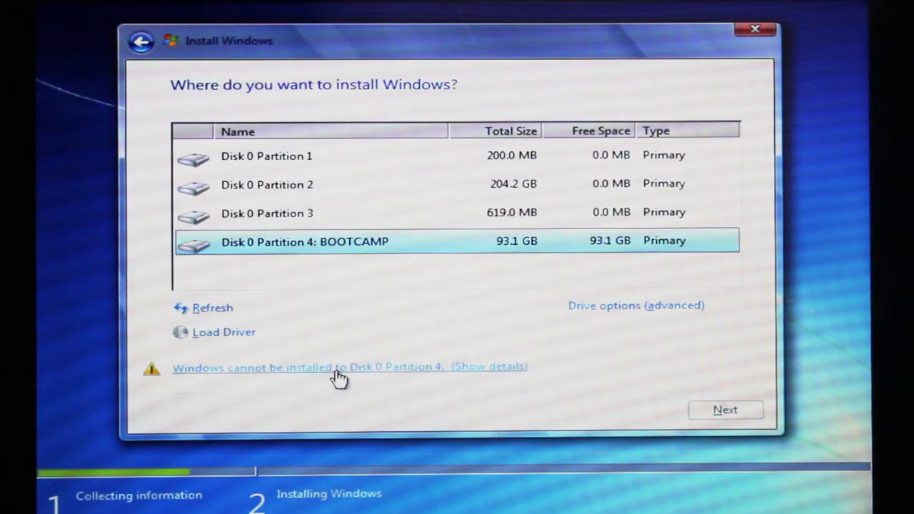
{"action": "mouse_move", "coordinate": [298, 252]}
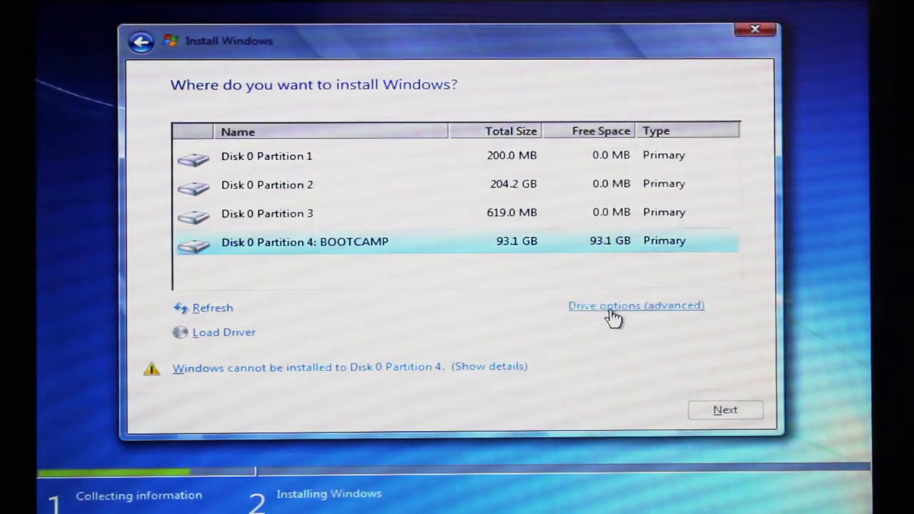
- Format the BOOTCAMP partition and install Windows 7 onto it
{"action": "left_click", "coordinate": [635, 305]}
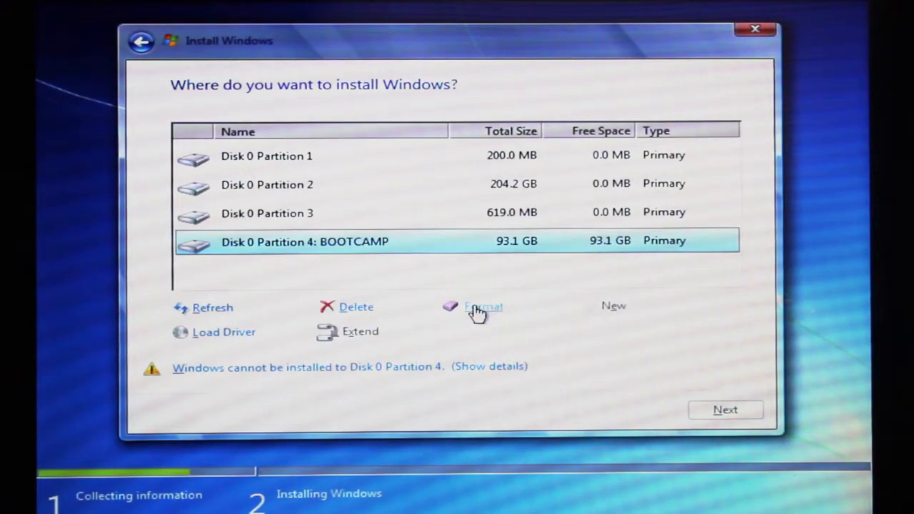
{"action": "left_click", "coordinate": [483, 307]}
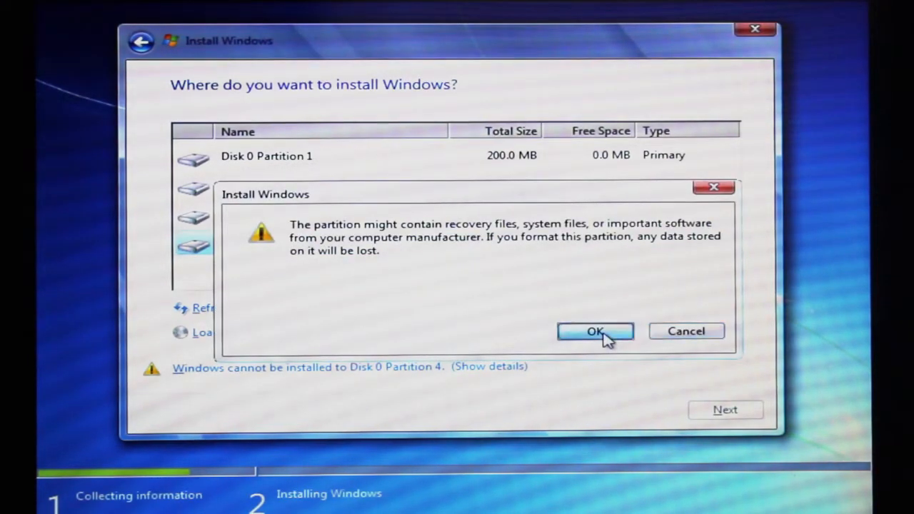
{"action": "left_click", "coordinate": [594, 330]}
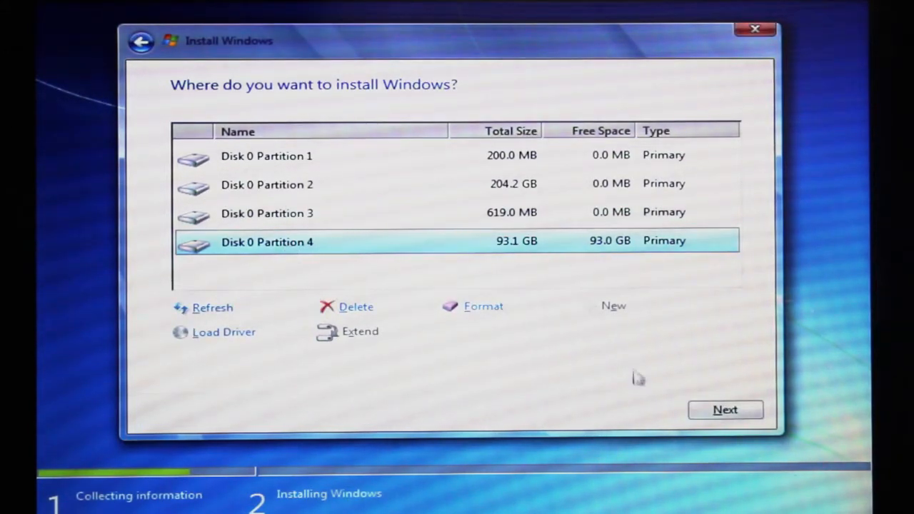
{"action": "left_click", "coordinate": [724, 409]}
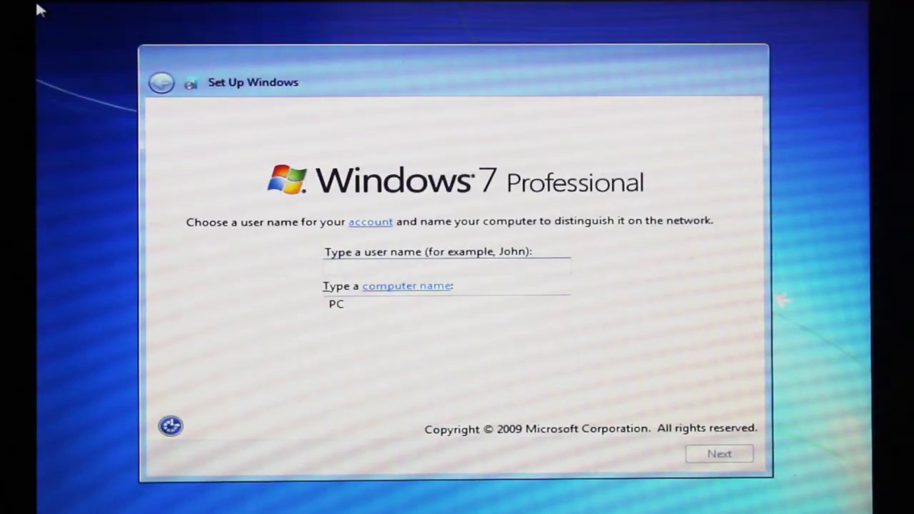
{"action": "left_click", "coordinate": [446, 266]}
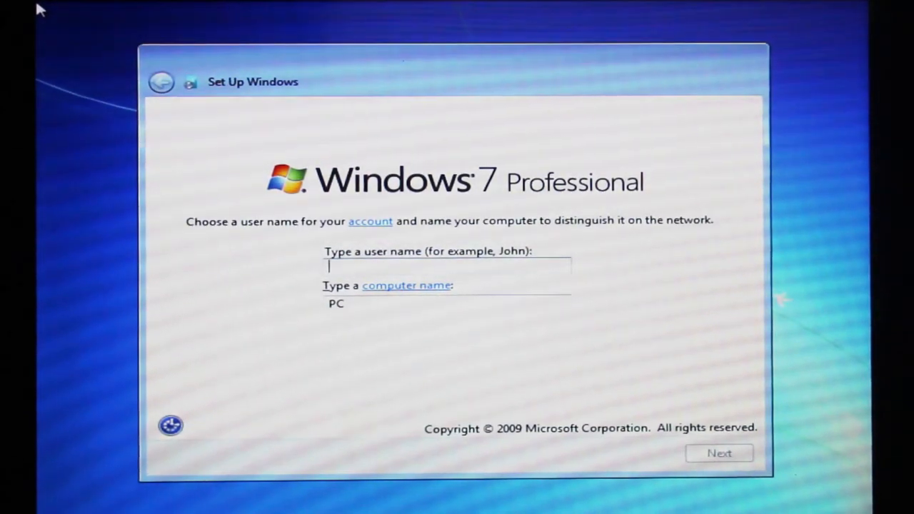
{"action": "type", "text": "K"}
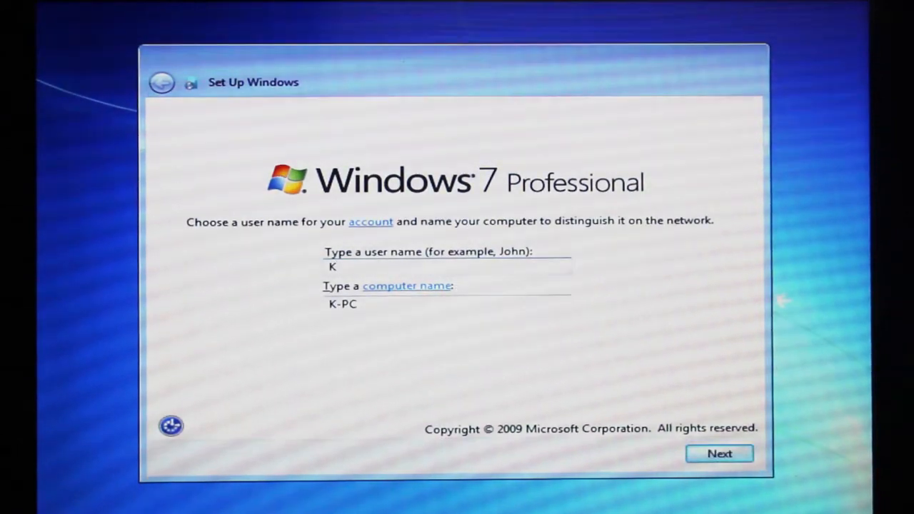
{"action": "type", "text": "Kristy Mi"}
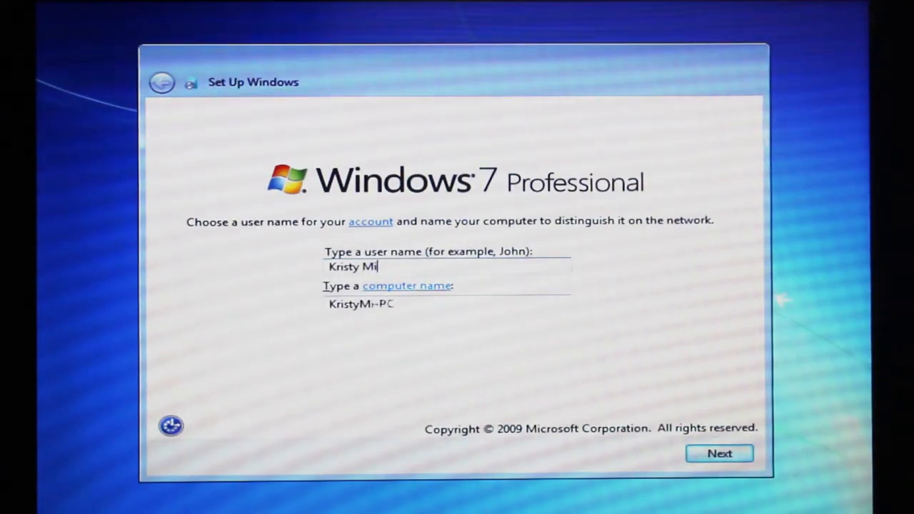
{"action": "type", "text": "ze"}
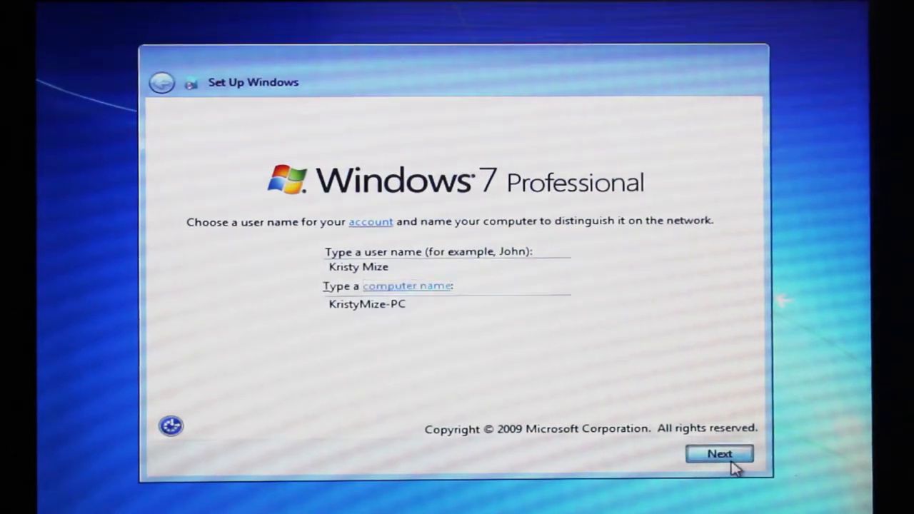
{"action": "left_click", "coordinate": [719, 454]}
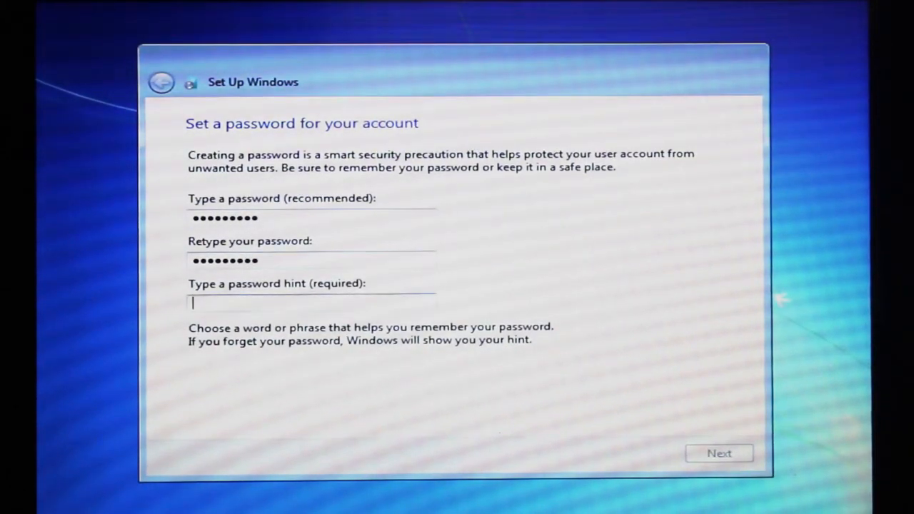
- Add a password hint, accept the product key, use recommended settings, and keep Central Time
{"action": "type", "text": "hint"}
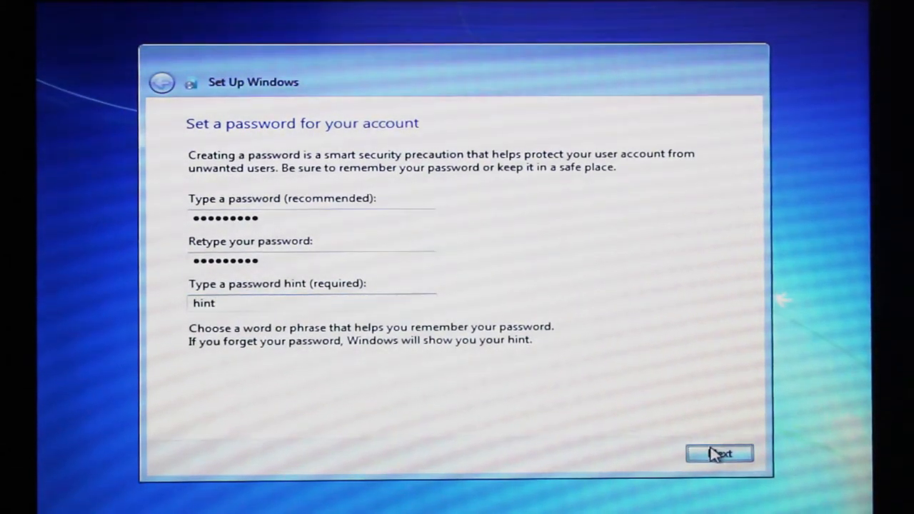
{"action": "left_click", "coordinate": [719, 453]}
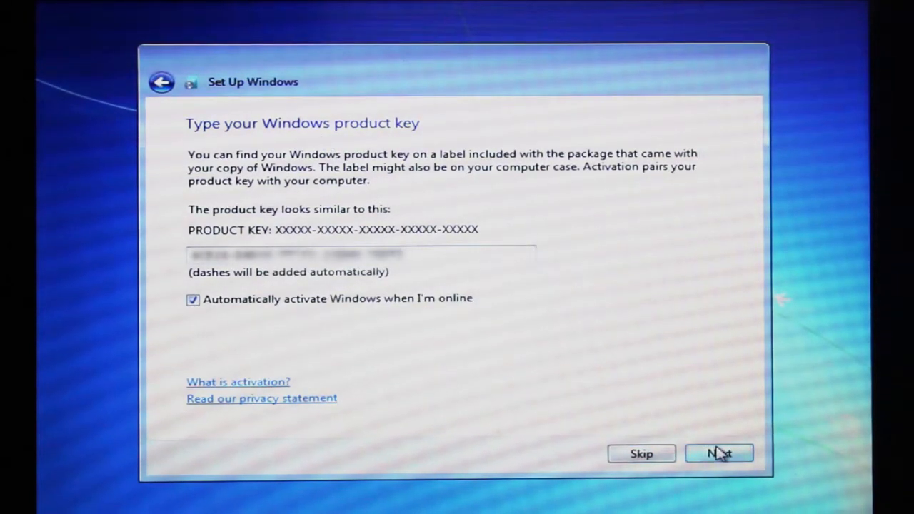
{"action": "left_click", "coordinate": [719, 453]}
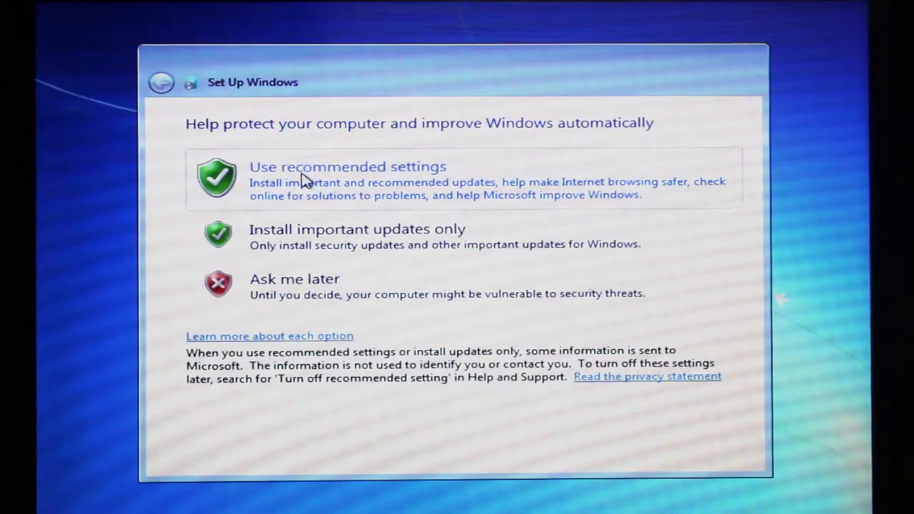
{"action": "left_click", "coordinate": [347, 177]}
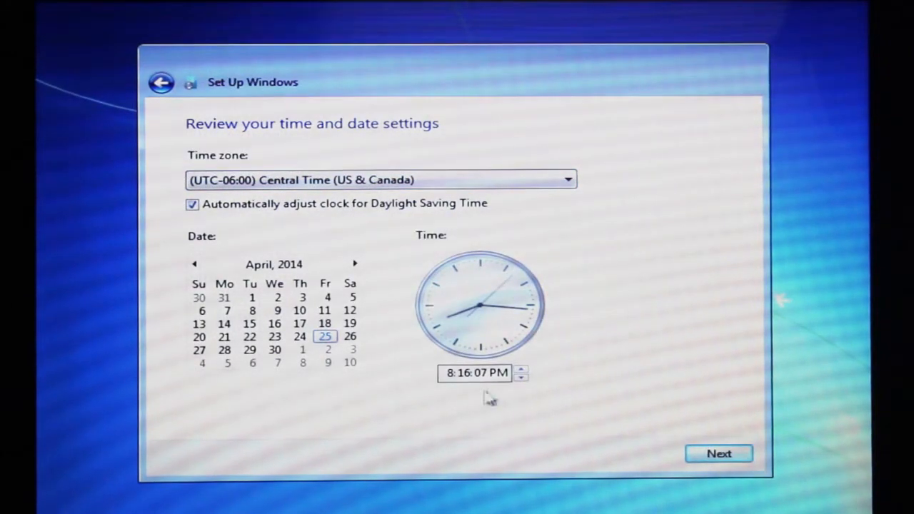
{"action": "left_click", "coordinate": [718, 453]}
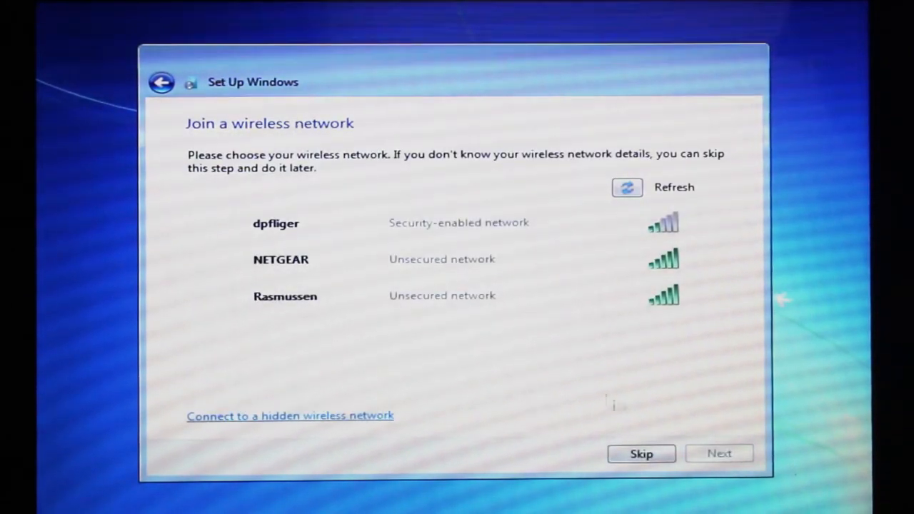
- Join the unsecured Rasmussen wireless network and let setup finish
{"action": "left_click", "coordinate": [285, 296]}
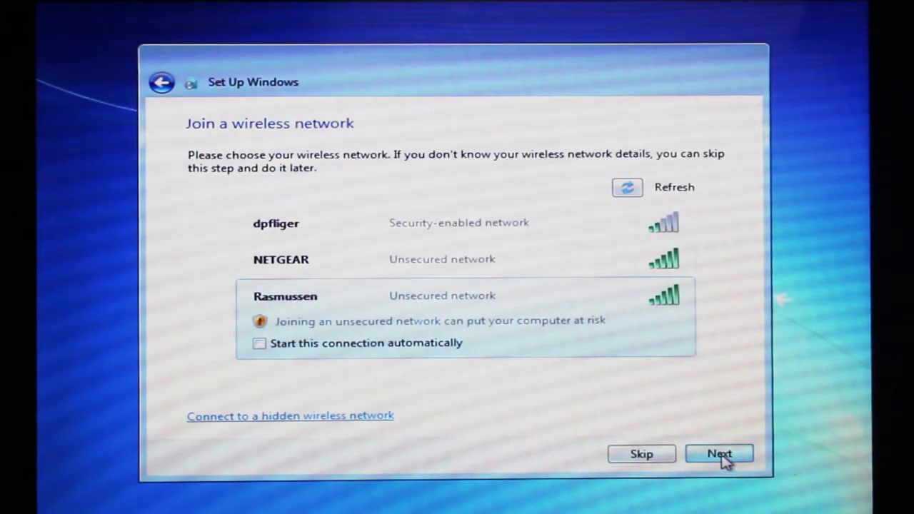
{"action": "left_click", "coordinate": [719, 453]}
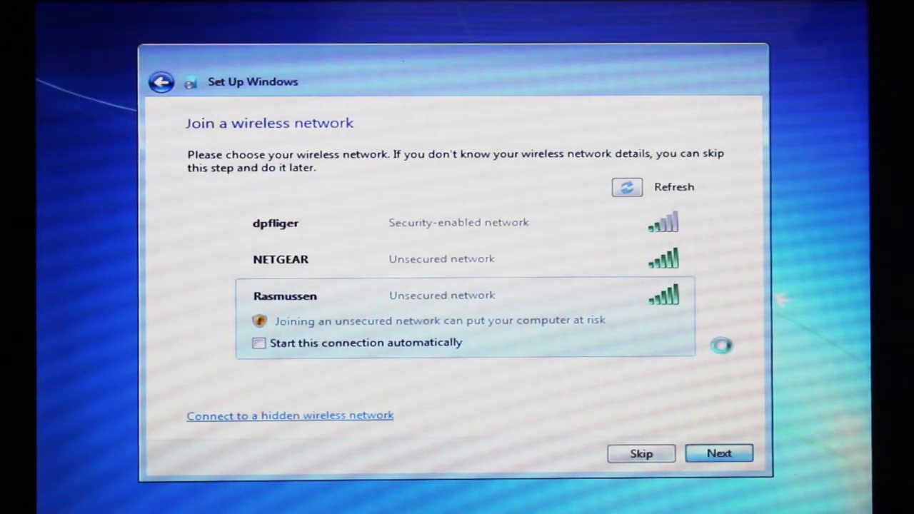
{"action": "left_click", "coordinate": [718, 453]}
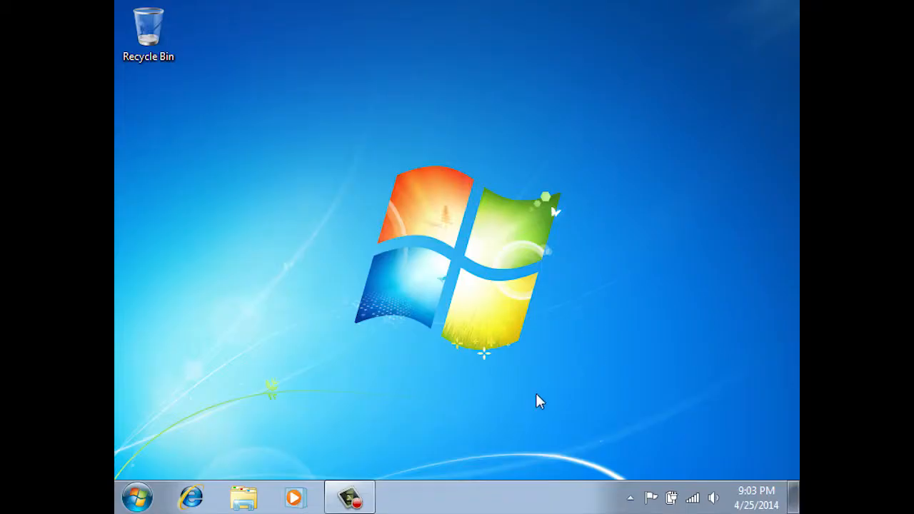
{"action": "mouse_move", "coordinate": [661, 255]}
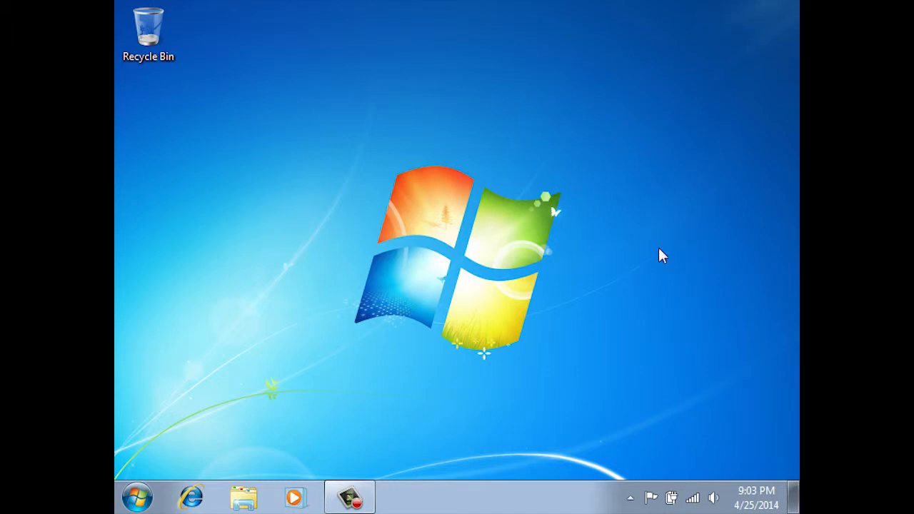
{"action": "mouse_move", "coordinate": [677, 278]}
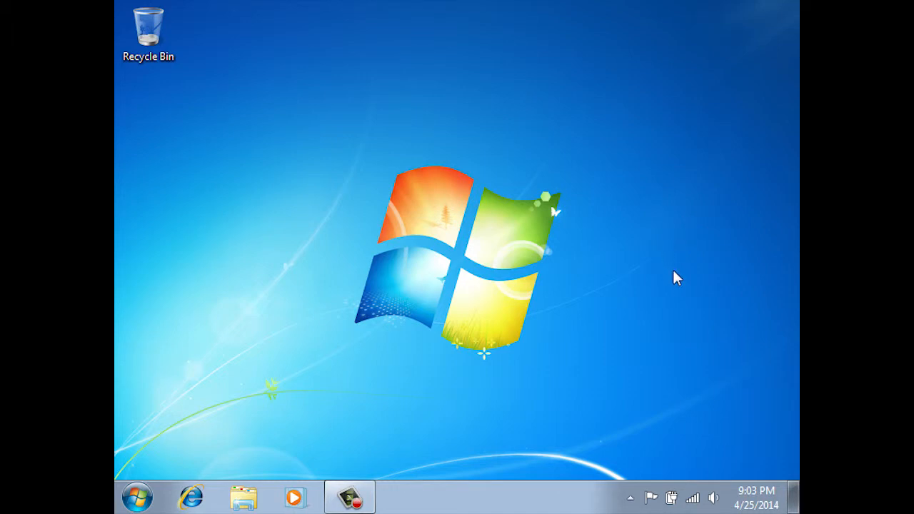
{"action": "mouse_move", "coordinate": [576, 309]}
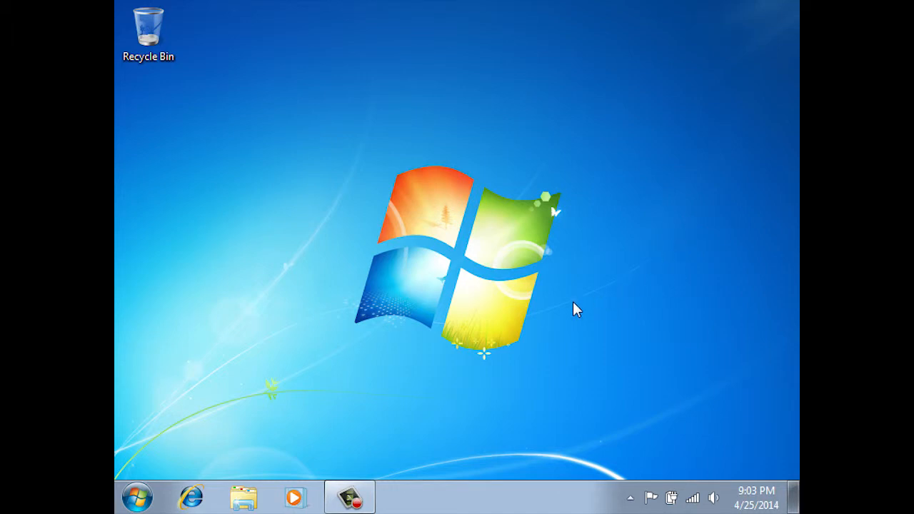
{"action": "mouse_move", "coordinate": [528, 357]}
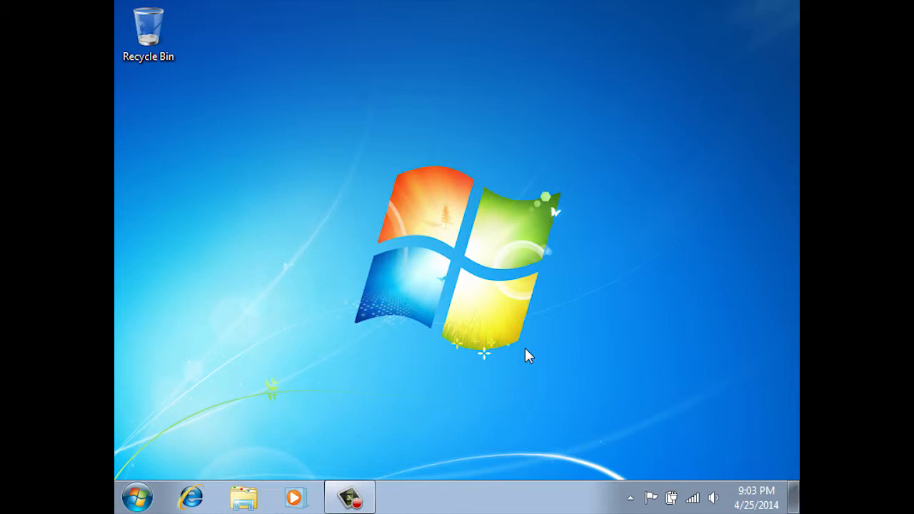
{"action": "mouse_move", "coordinate": [474, 294]}
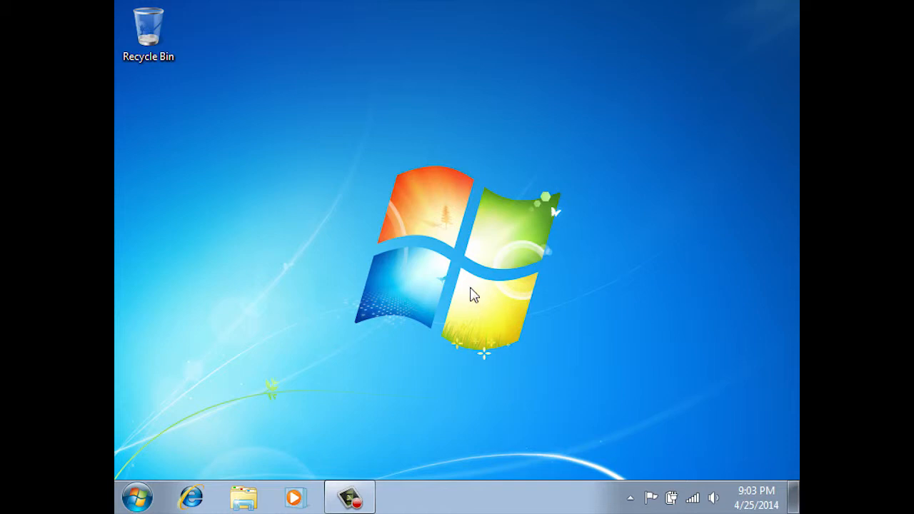
{"action": "mouse_move", "coordinate": [463, 268]}
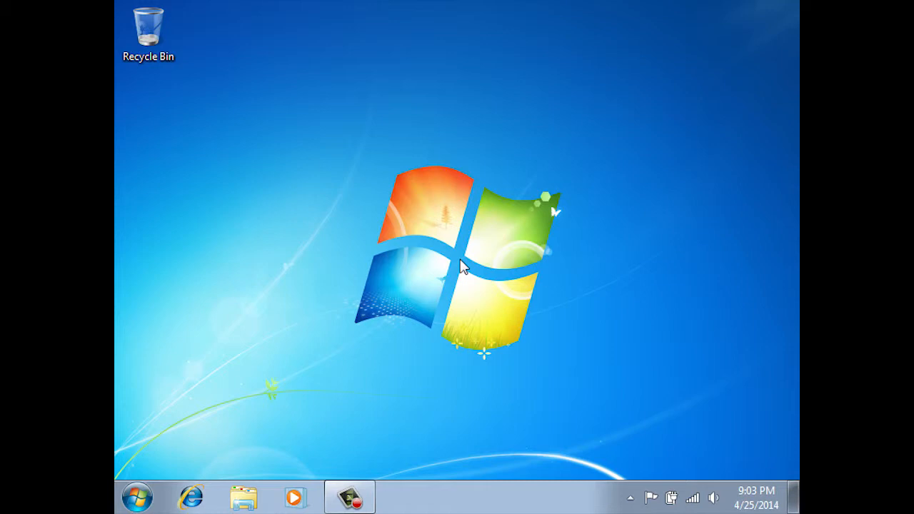
{"action": "mouse_move", "coordinate": [471, 260]}
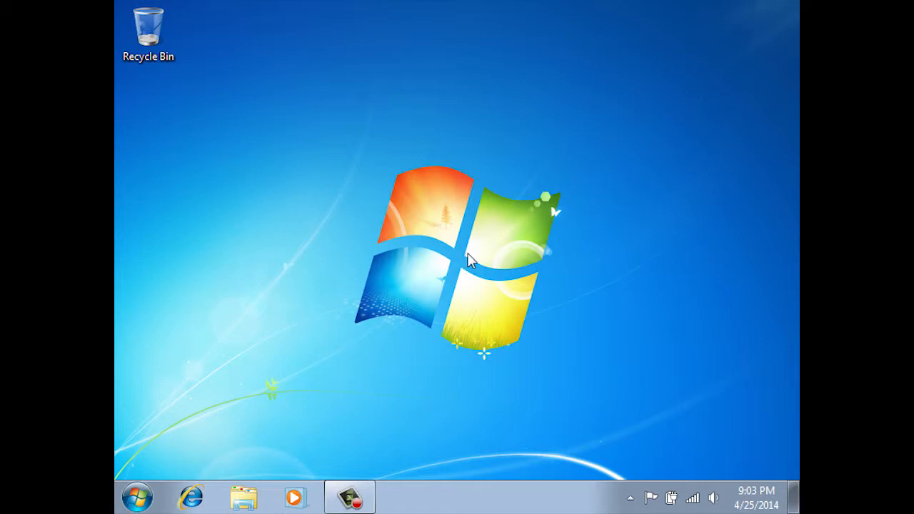
{"action": "mouse_move", "coordinate": [278, 442]}
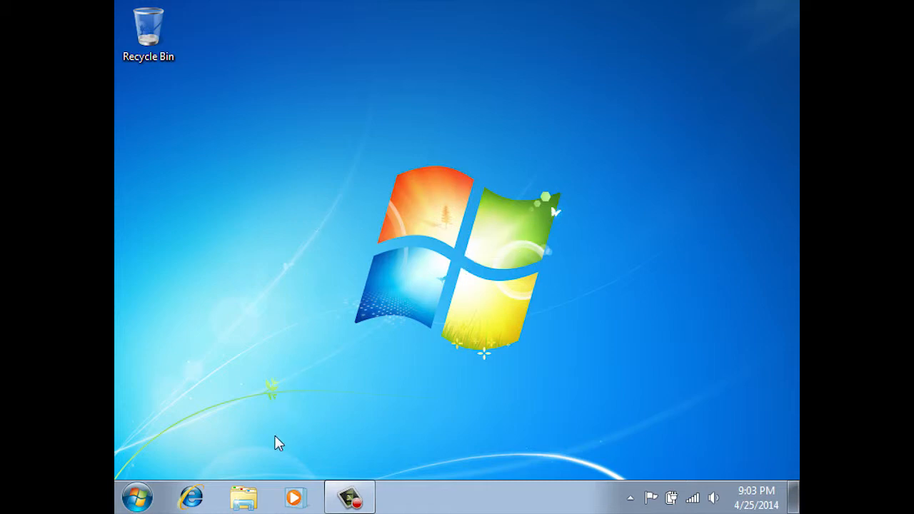
{"action": "mouse_move", "coordinate": [459, 268]}
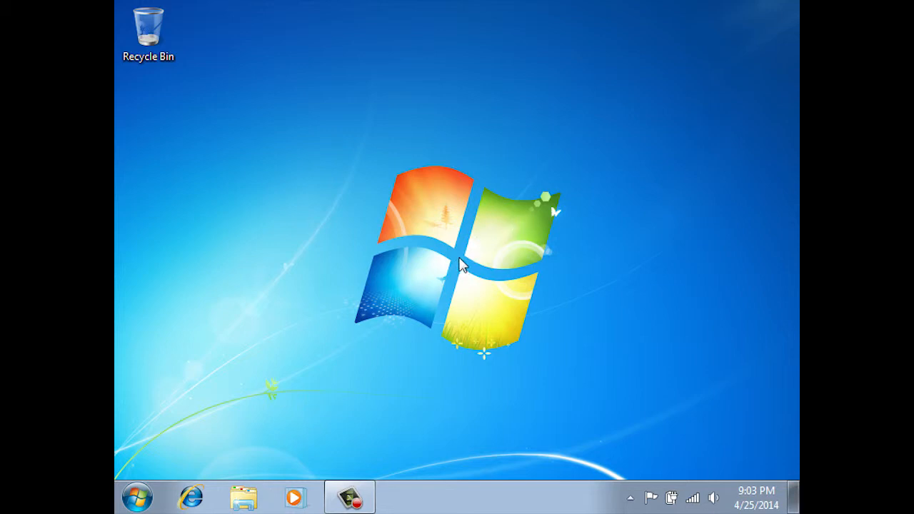
{"action": "mouse_move", "coordinate": [534, 223]}
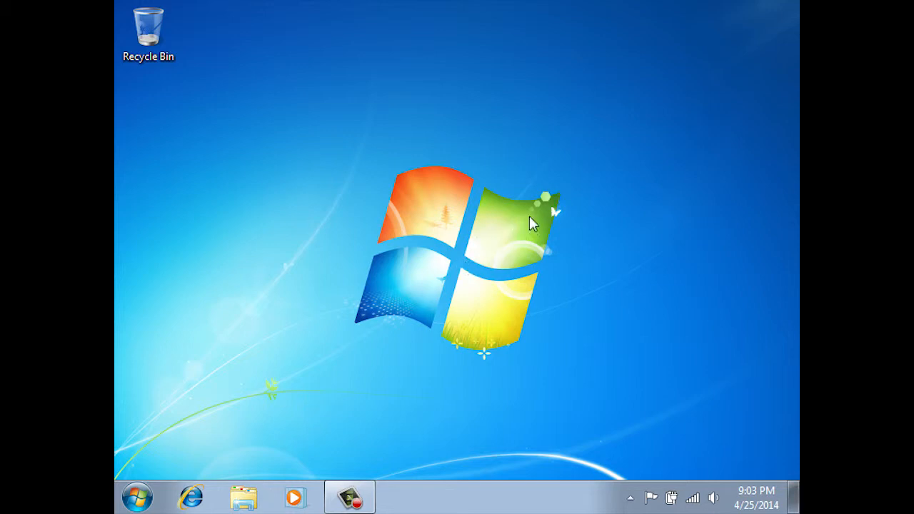
{"action": "mouse_move", "coordinate": [522, 245]}
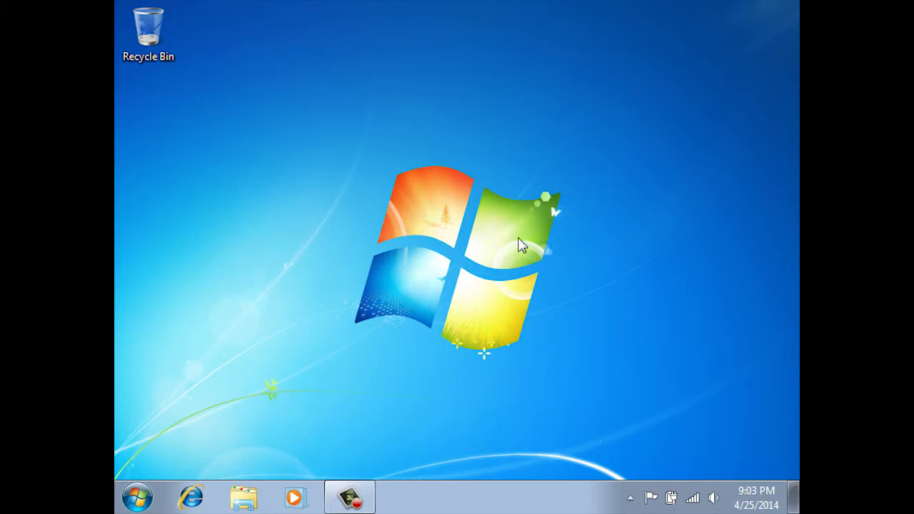
{"action": "mouse_move", "coordinate": [514, 240]}
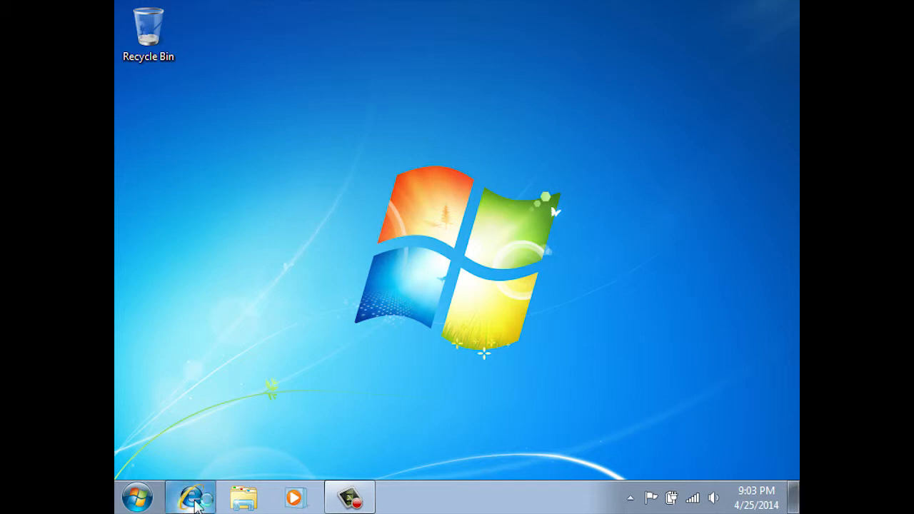
- Launch Internet Explorer and go to apple.com/support/bootcamp
{"action": "left_click", "coordinate": [190, 496]}
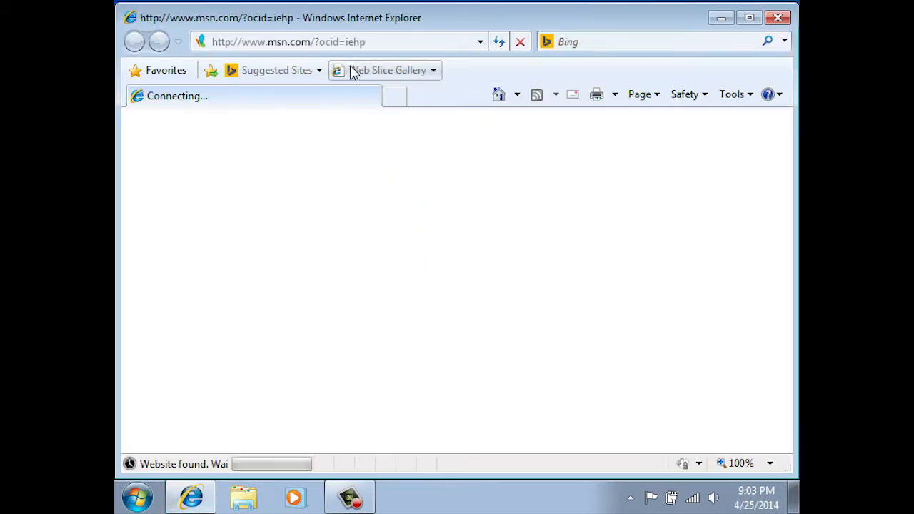
{"action": "left_click", "coordinate": [322, 41]}
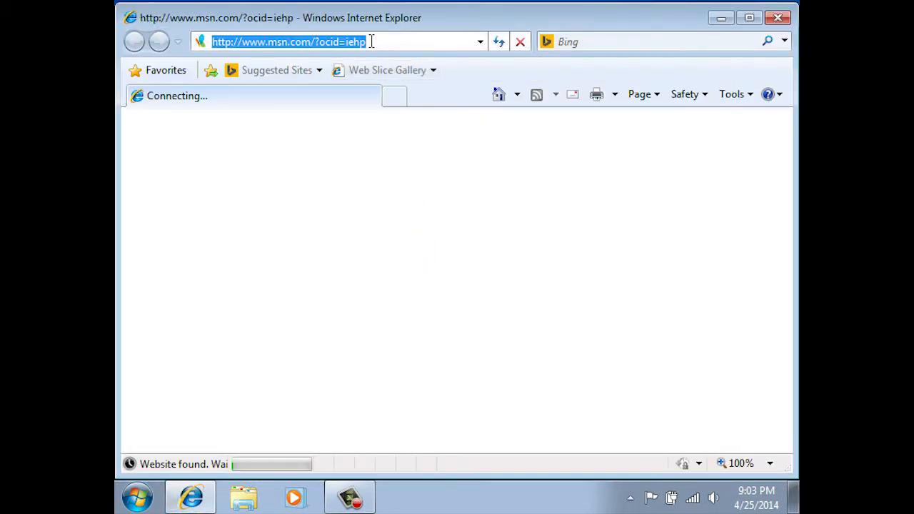
{"action": "type", "text": "apple."}
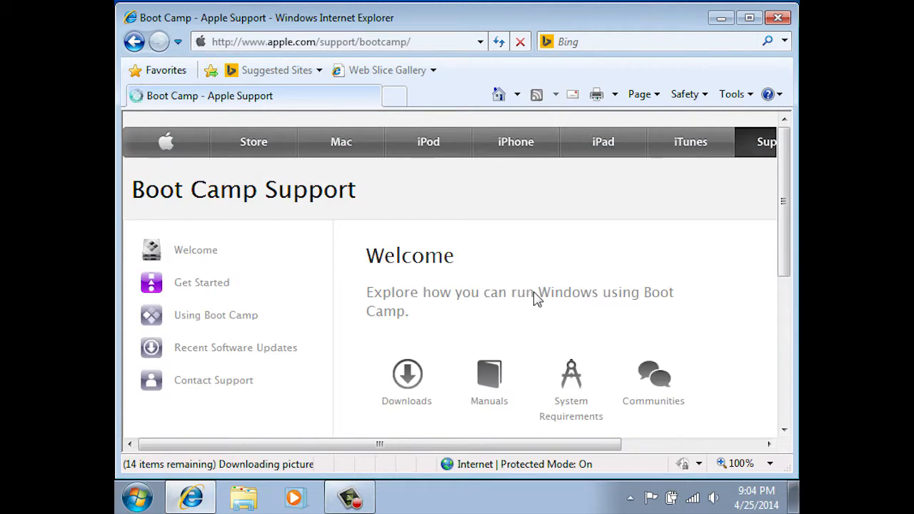
{"action": "scroll", "scroll_direction": "down", "scroll_amount": 3}
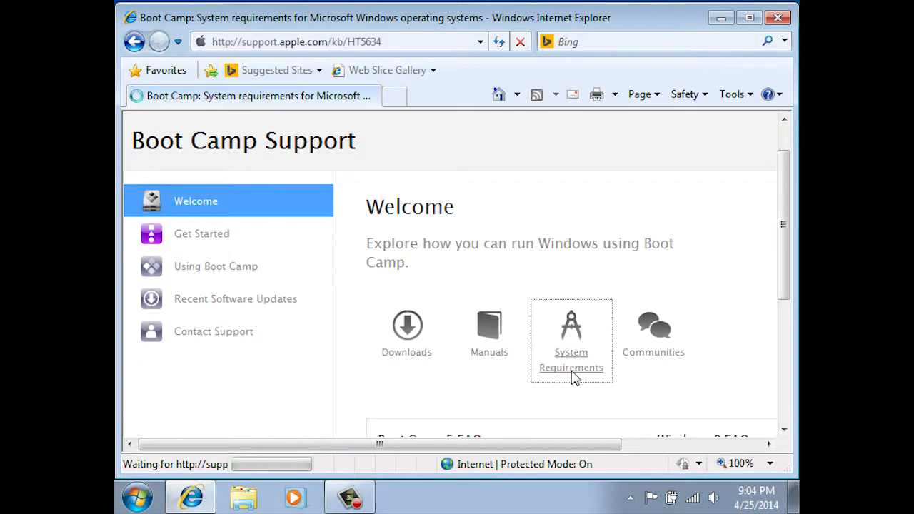
- Check the MacBook Pro table in System Requirements and open the Boot Camp 4 driver page
{"action": "left_click", "coordinate": [571, 357]}
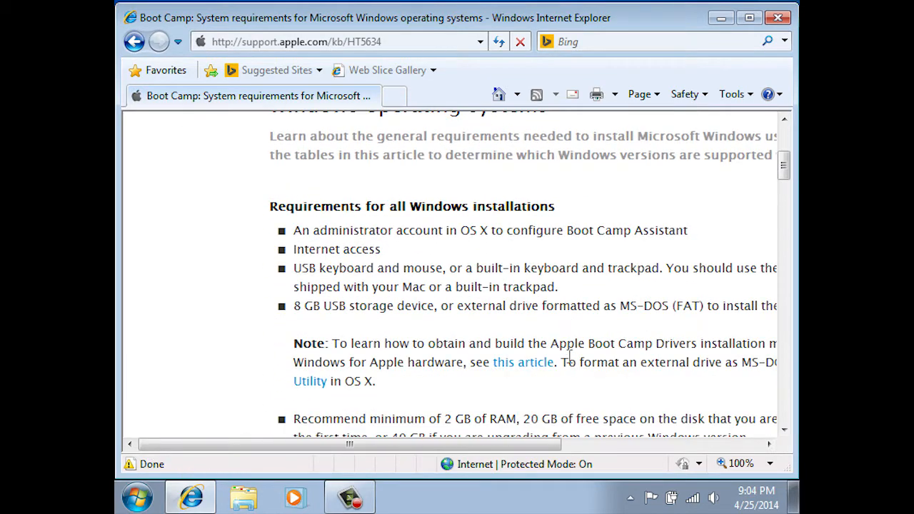
{"action": "scroll", "scroll_direction": "down", "scroll_amount": 3}
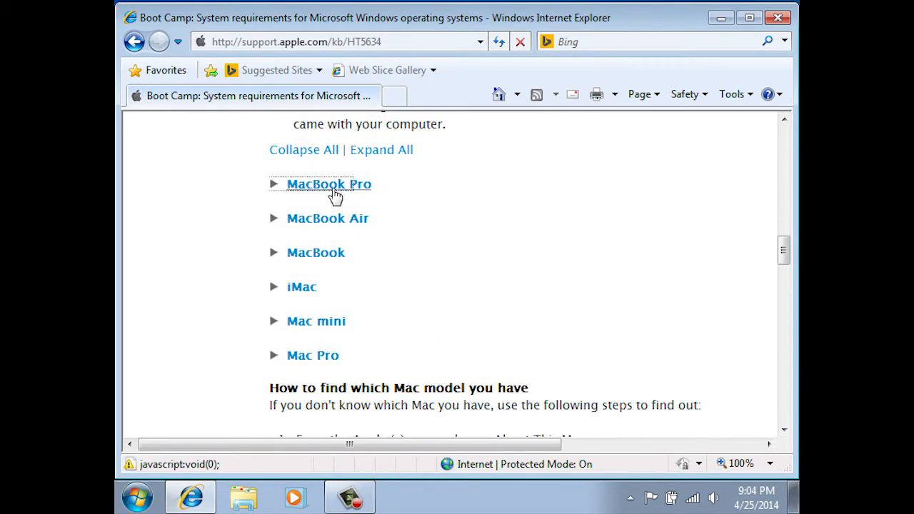
{"action": "left_click", "coordinate": [328, 183]}
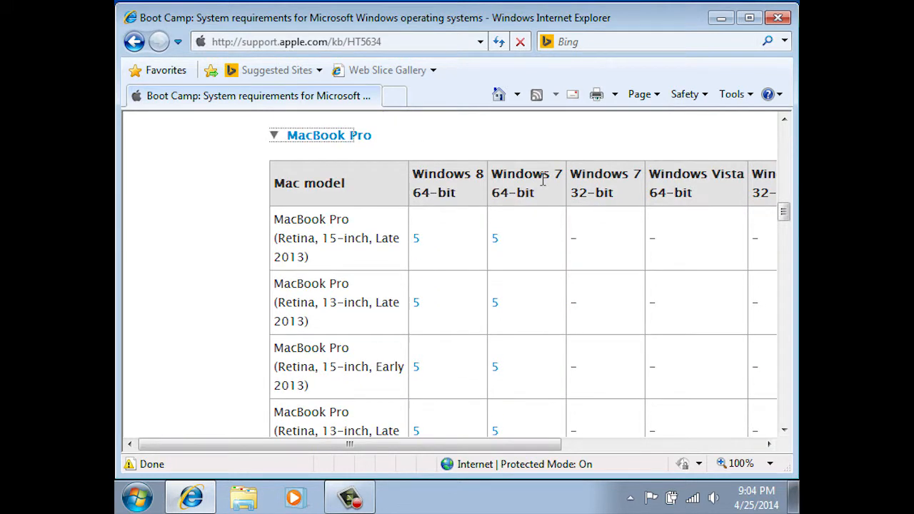
{"action": "mouse_move", "coordinate": [527, 187]}
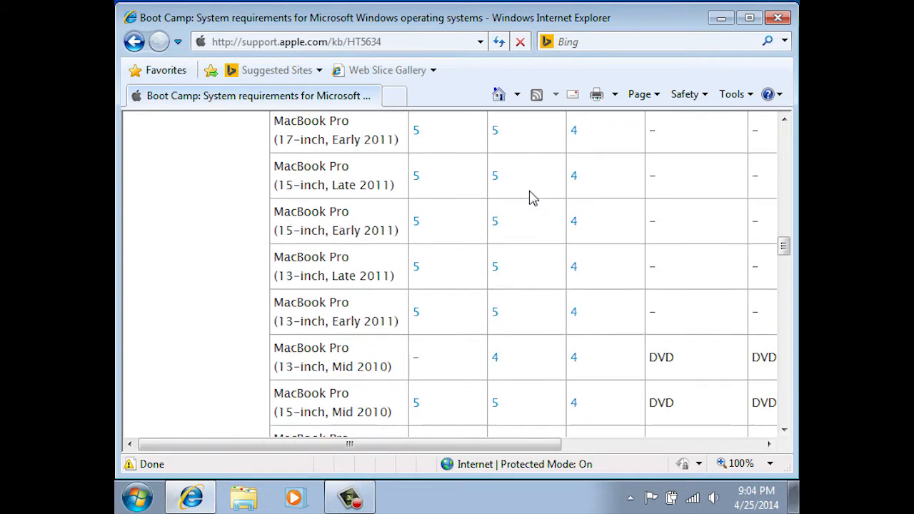
{"action": "scroll", "scroll_direction": "down", "scroll_amount": 3}
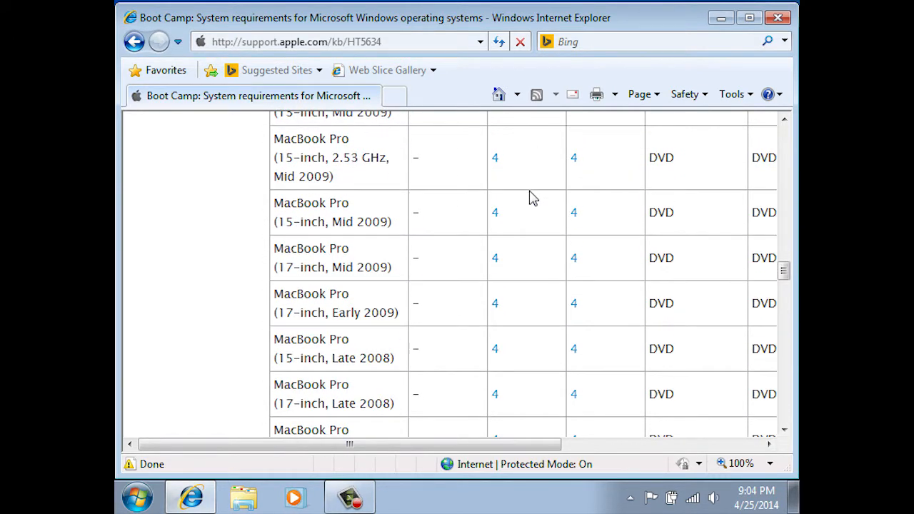
{"action": "scroll", "scroll_direction": "down", "scroll_amount": 3}
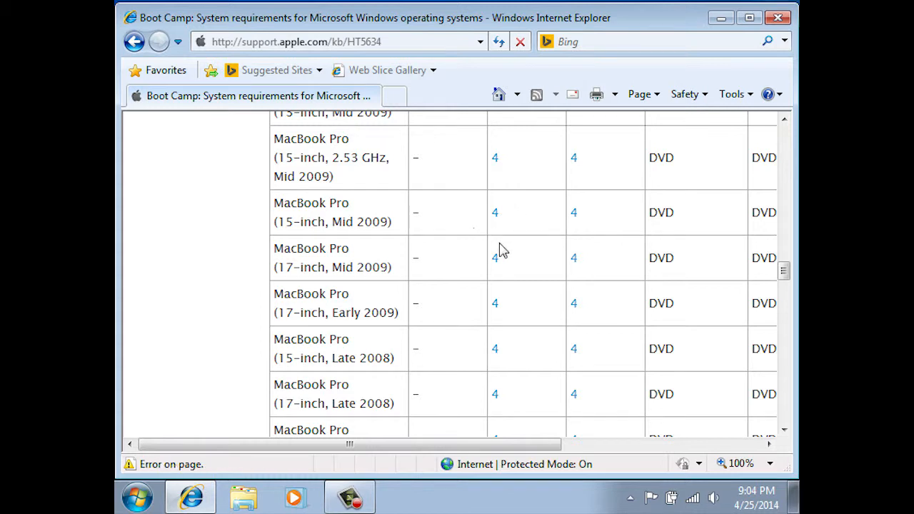
{"action": "left_click", "coordinate": [495, 212]}
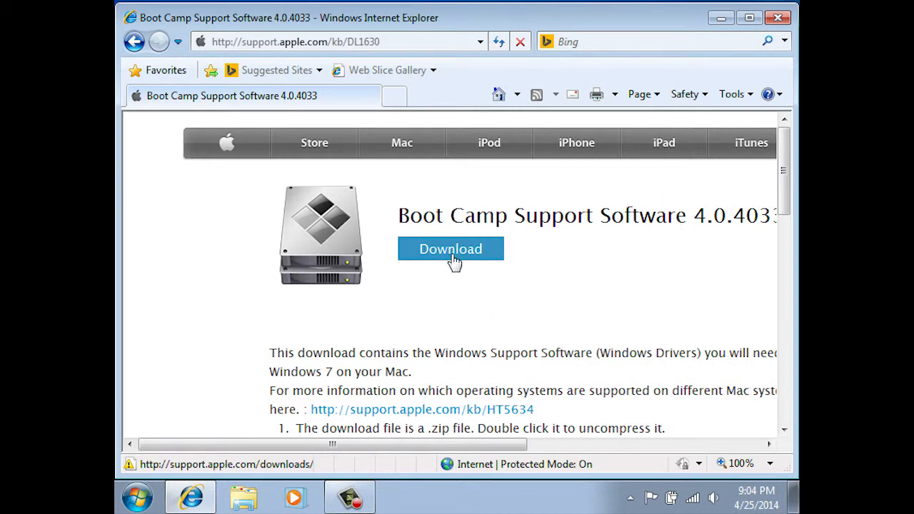
- Download the BootCamp4.0.4033 zip and save it to the Desktop
{"action": "left_click", "coordinate": [451, 248]}
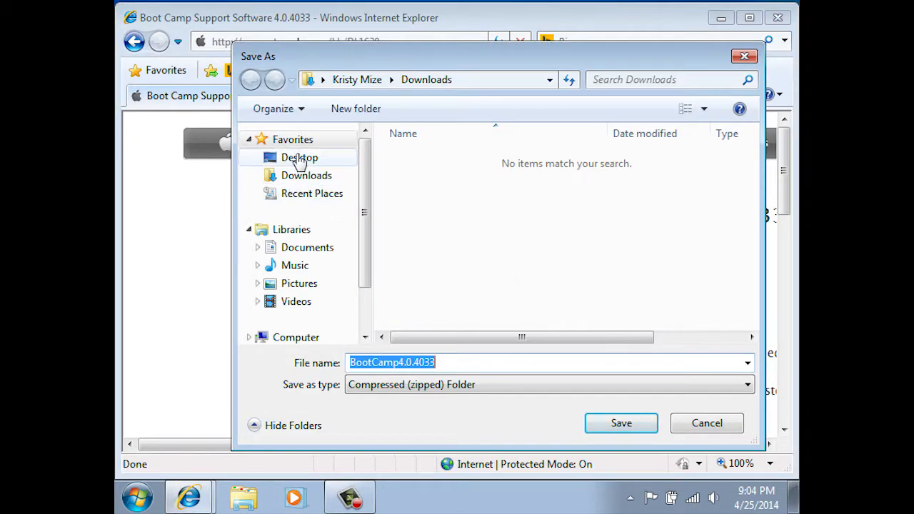
{"action": "left_click", "coordinate": [621, 423]}
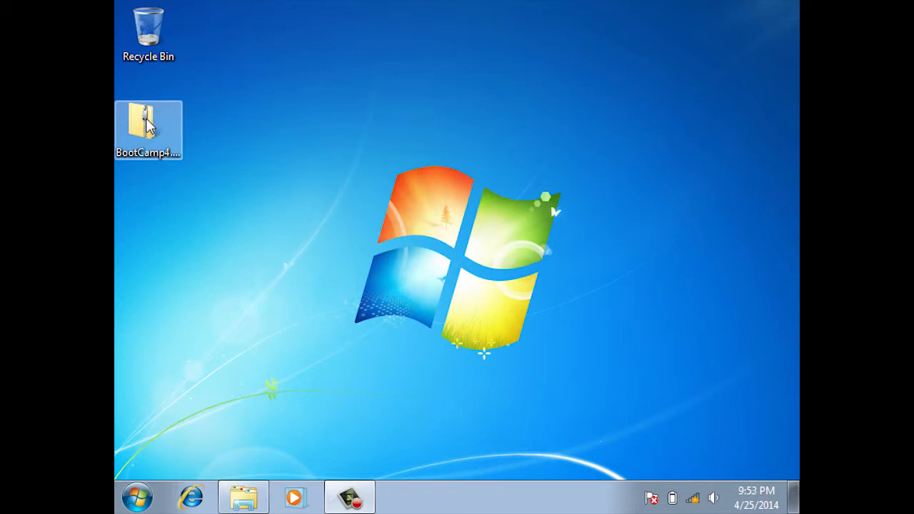
- Extract the zip into a BootCamp folder and run its setup program
{"action": "double_click", "coordinate": [148, 125]}
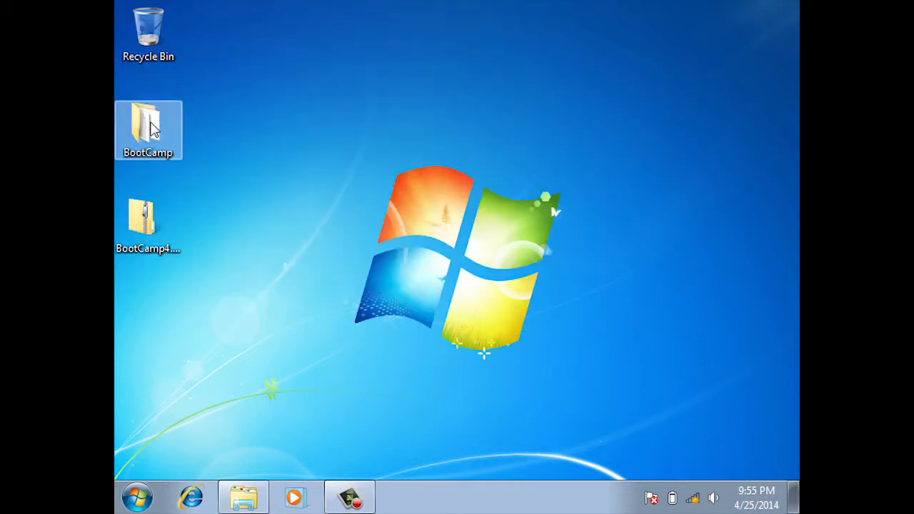
{"action": "double_click", "coordinate": [147, 129]}
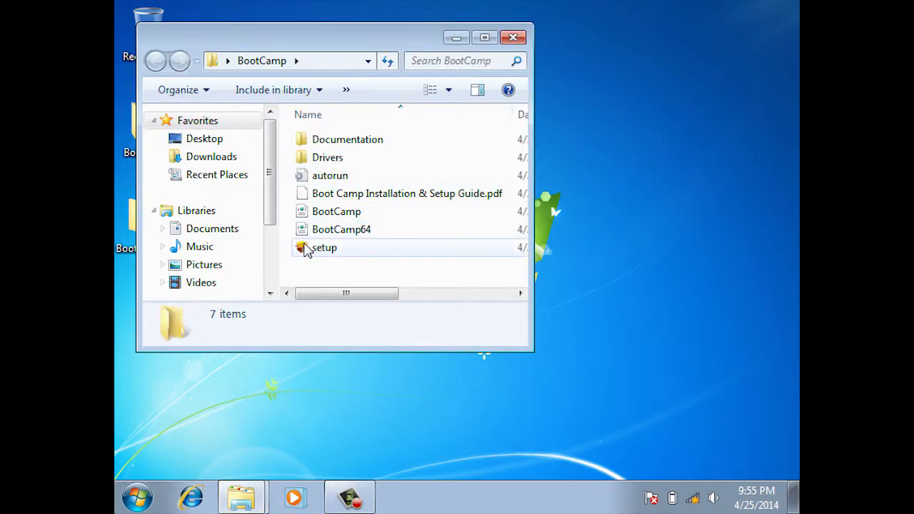
{"action": "mouse_move", "coordinate": [325, 248]}
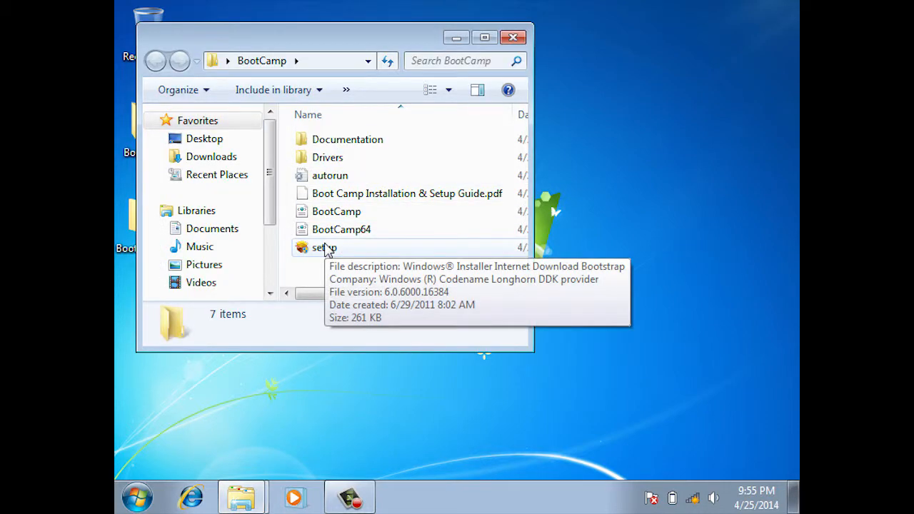
{"action": "left_click", "coordinate": [325, 247]}
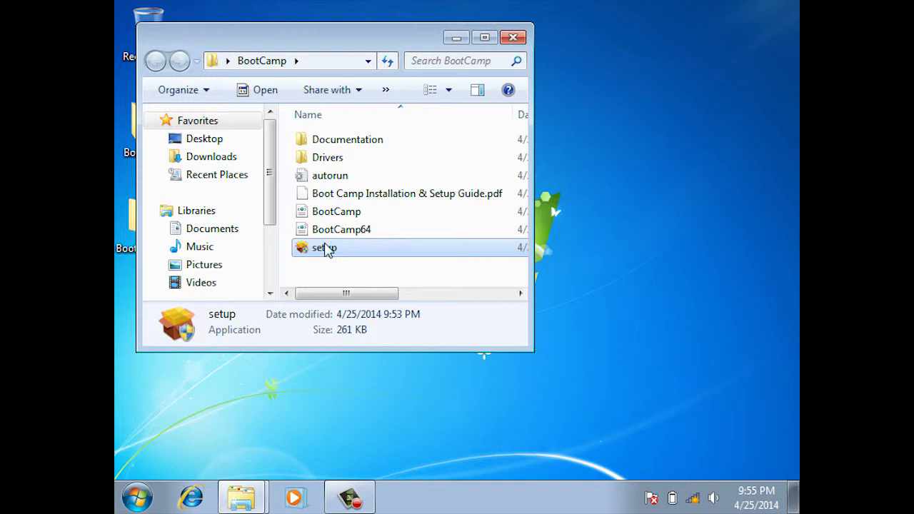
{"action": "double_click", "coordinate": [324, 247]}
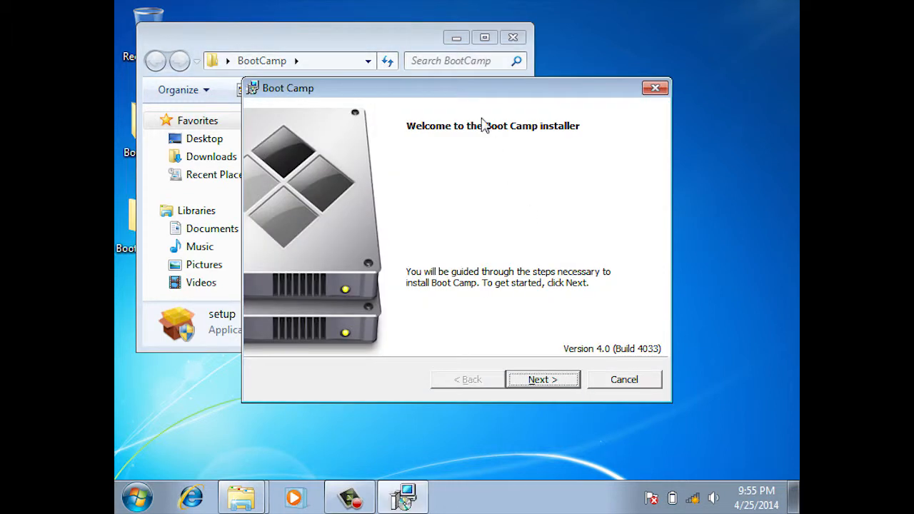
{"action": "mouse_move", "coordinate": [554, 317]}
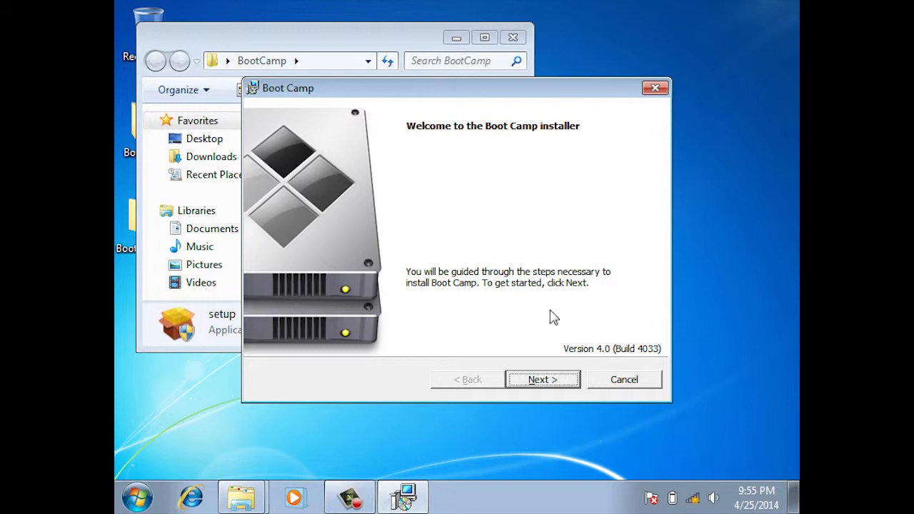
- Get past the Boot Camp installer welcome screen and accept the license agreement
{"action": "left_click", "coordinate": [542, 379]}
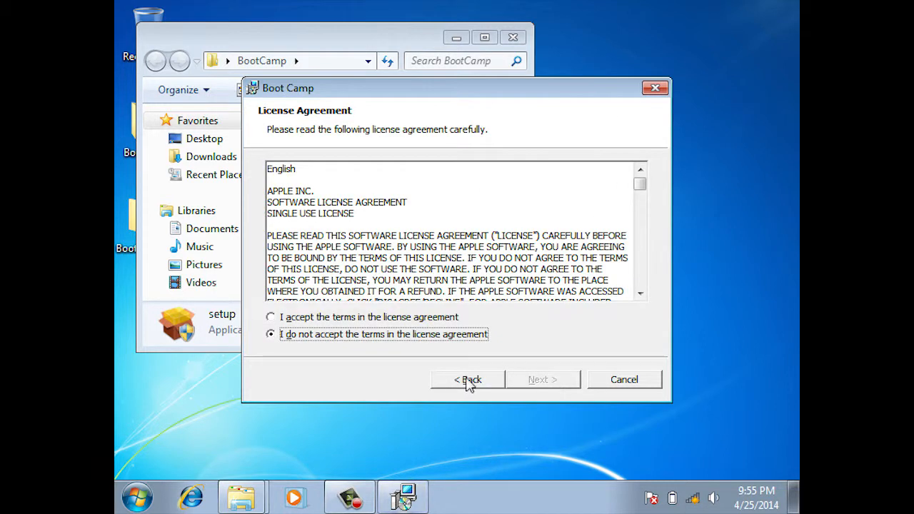
{"action": "left_click", "coordinate": [270, 317]}
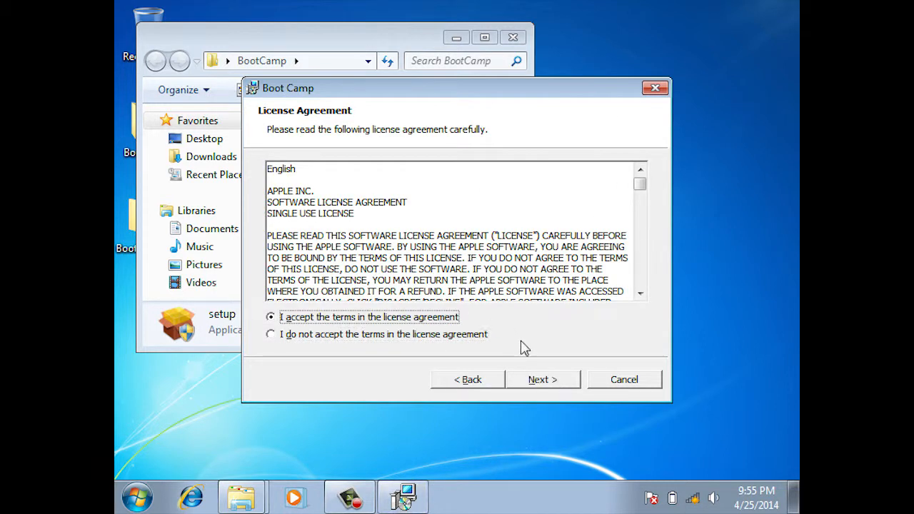
{"action": "left_click", "coordinate": [542, 379]}
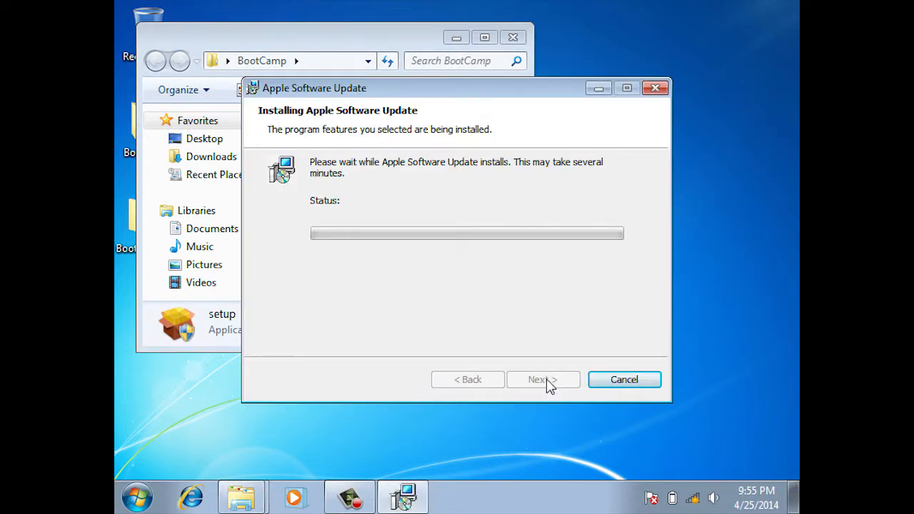
{"action": "mouse_move", "coordinate": [725, 320]}
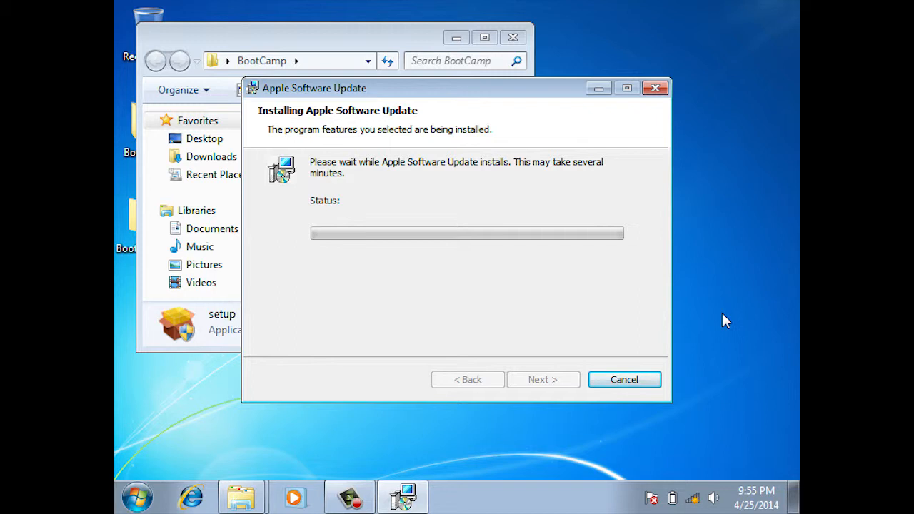
{"action": "mouse_move", "coordinate": [593, 317]}
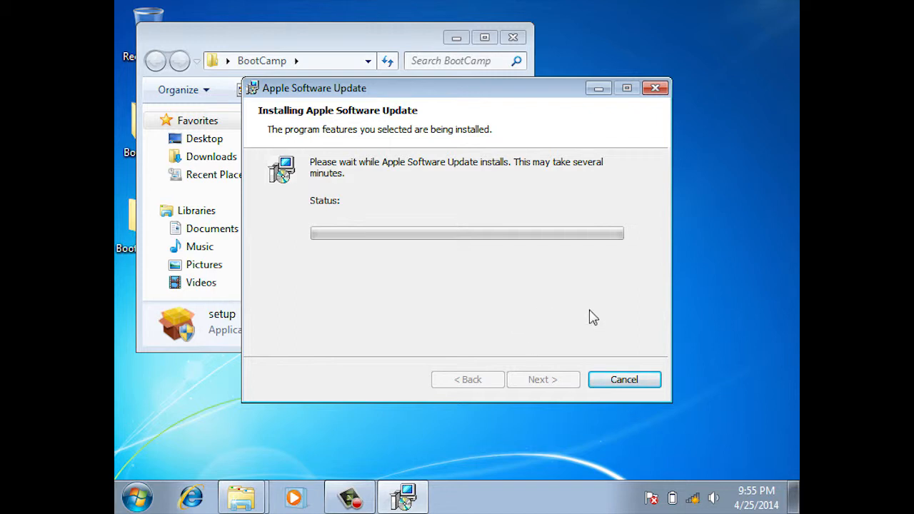
{"action": "mouse_move", "coordinate": [696, 423]}
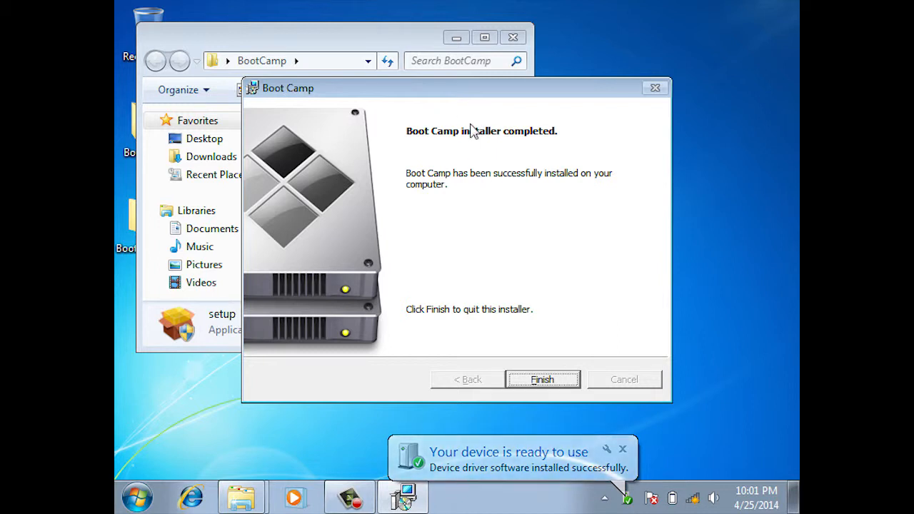
{"action": "mouse_move", "coordinate": [561, 353]}
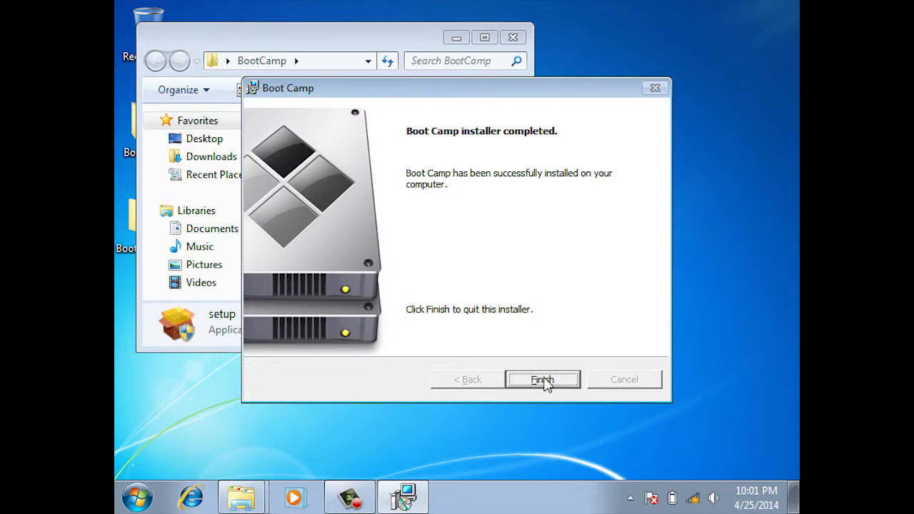
- Finish and quit the Boot Camp installer so Windows can restart
{"action": "left_click", "coordinate": [542, 379]}
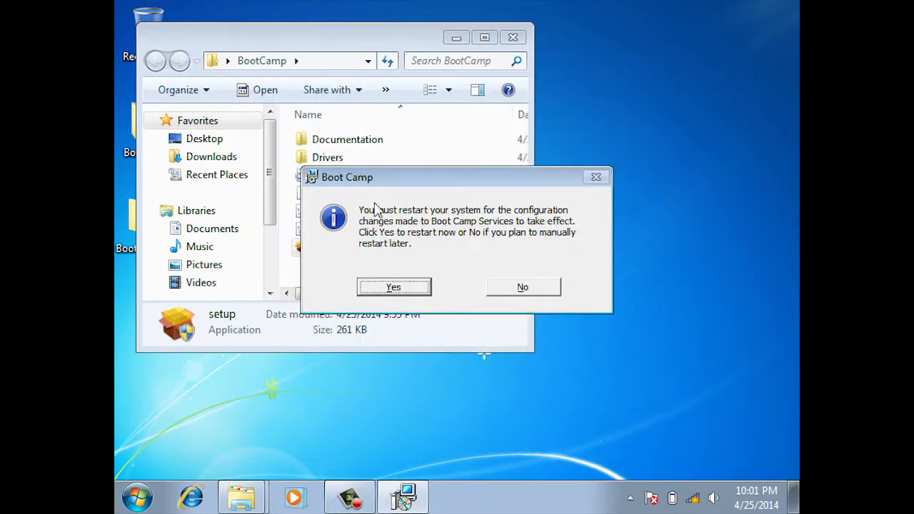
{"action": "mouse_move", "coordinate": [451, 253]}
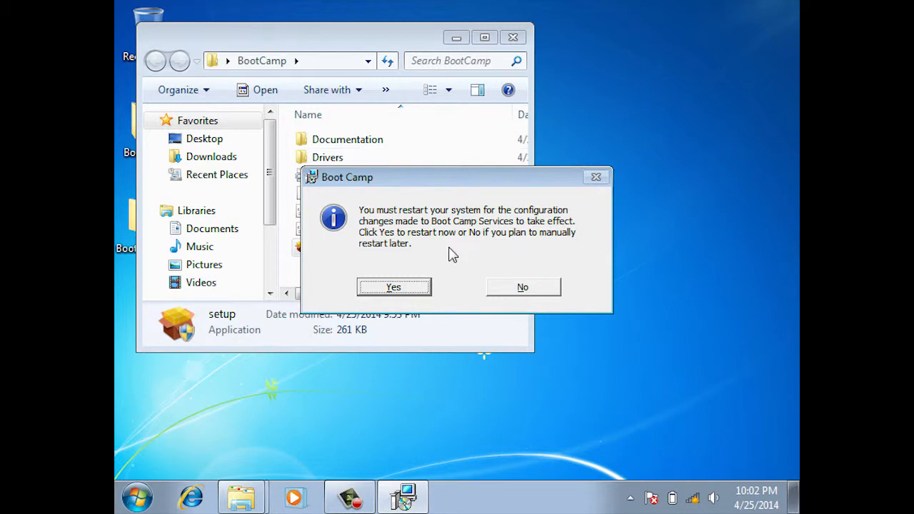
{"action": "mouse_move", "coordinate": [425, 176]}
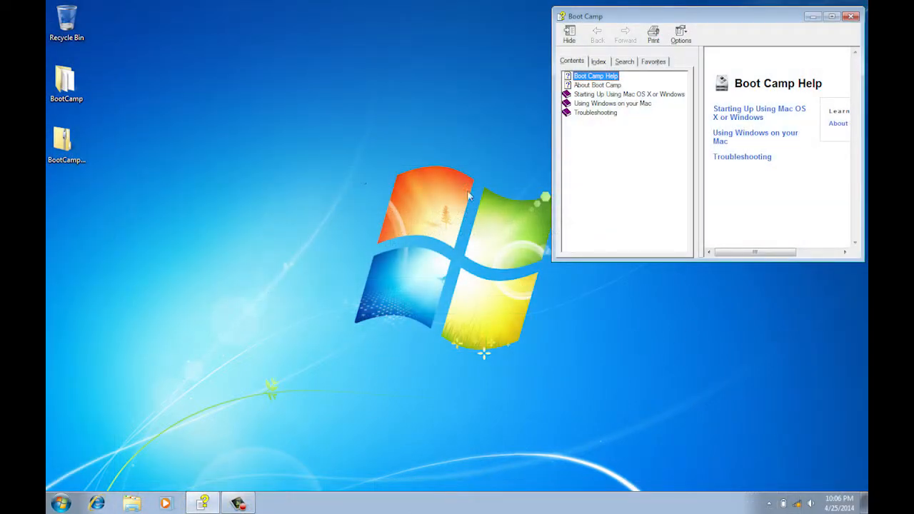
{"action": "mouse_move", "coordinate": [343, 298]}
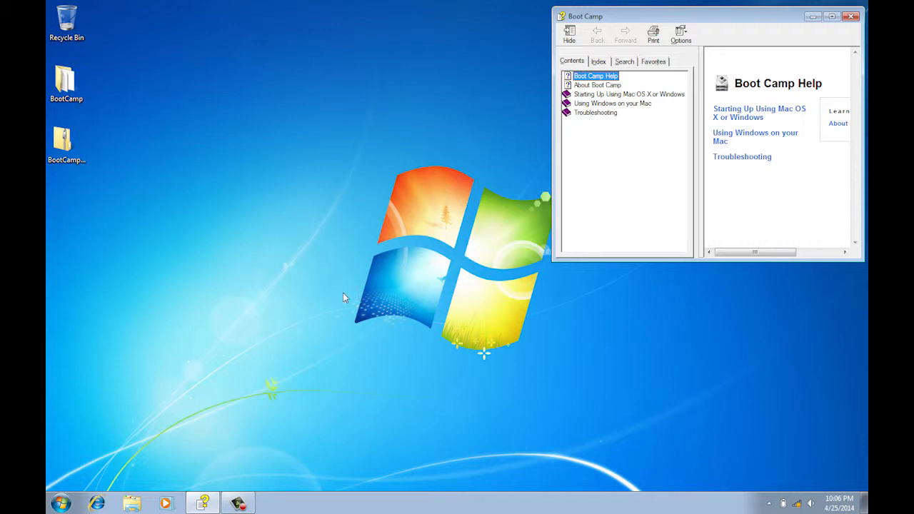
{"action": "mouse_move", "coordinate": [162, 176]}
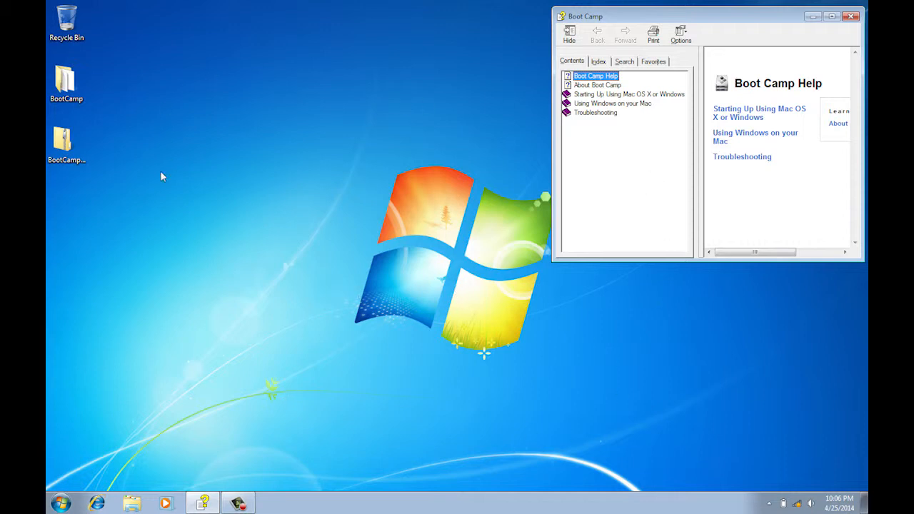
{"action": "mouse_move", "coordinate": [451, 133]}
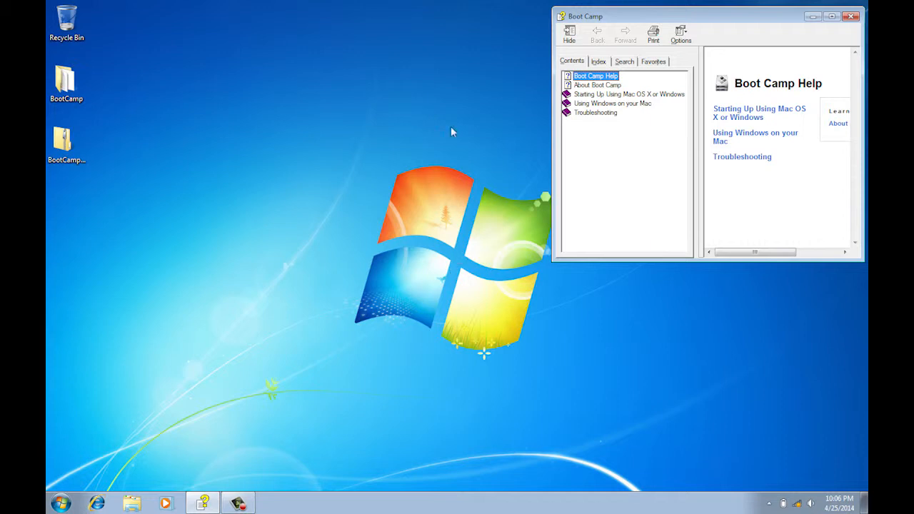
{"action": "mouse_move", "coordinate": [756, 27]}
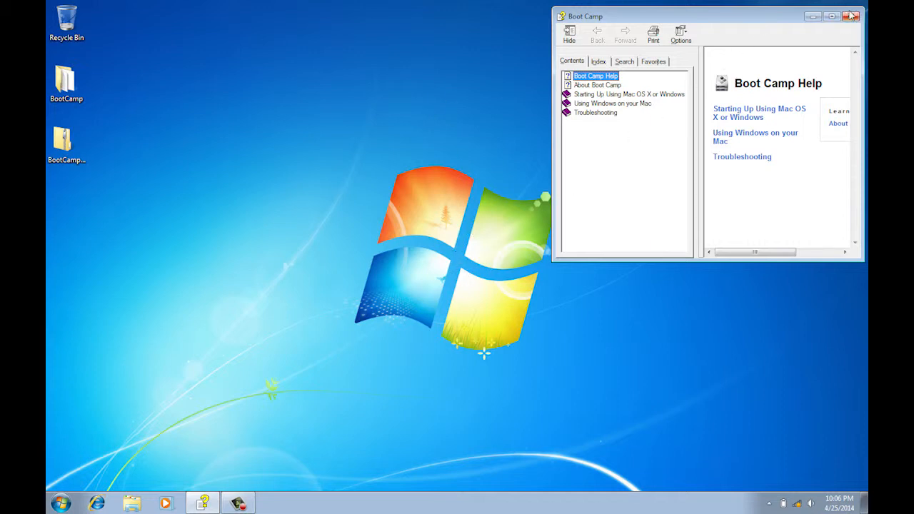
- Close the Boot Camp Help window and reveal Boot Camp's hidden notification-area icon
{"action": "left_click", "coordinate": [849, 16]}
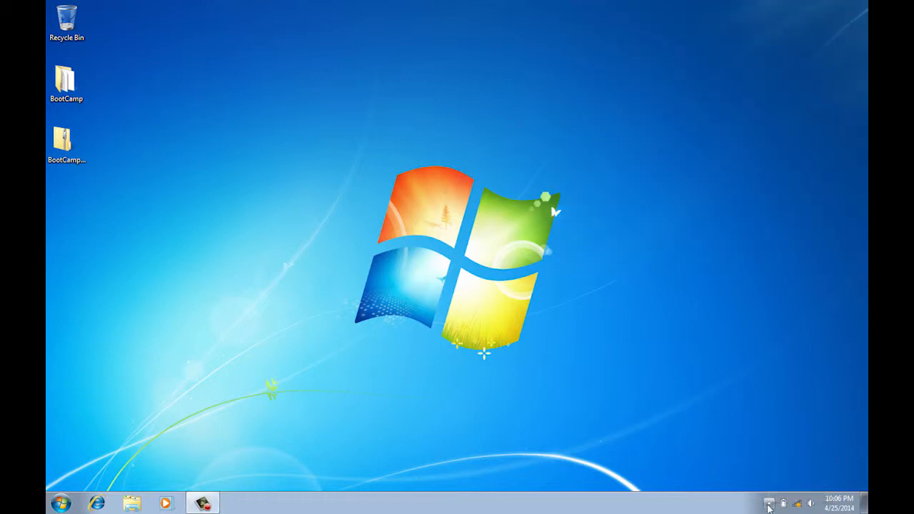
{"action": "left_click", "coordinate": [768, 503]}
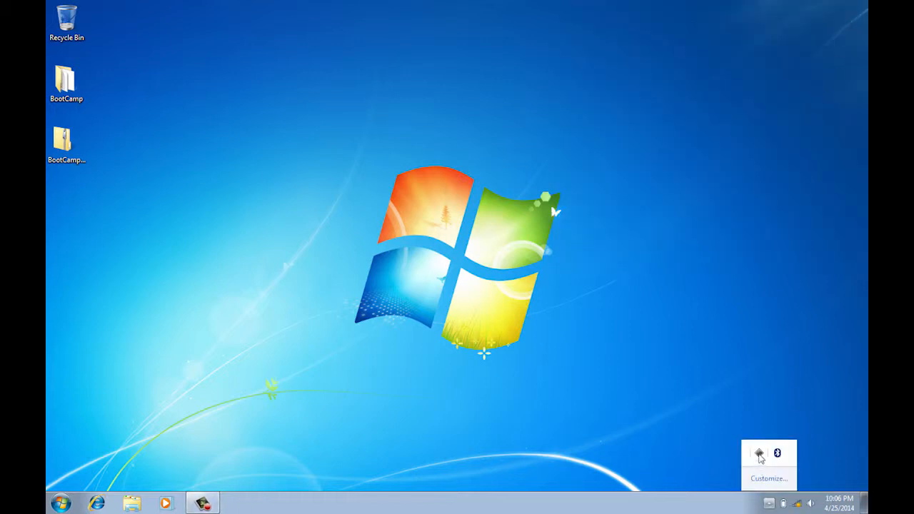
{"action": "left_click", "coordinate": [759, 453]}
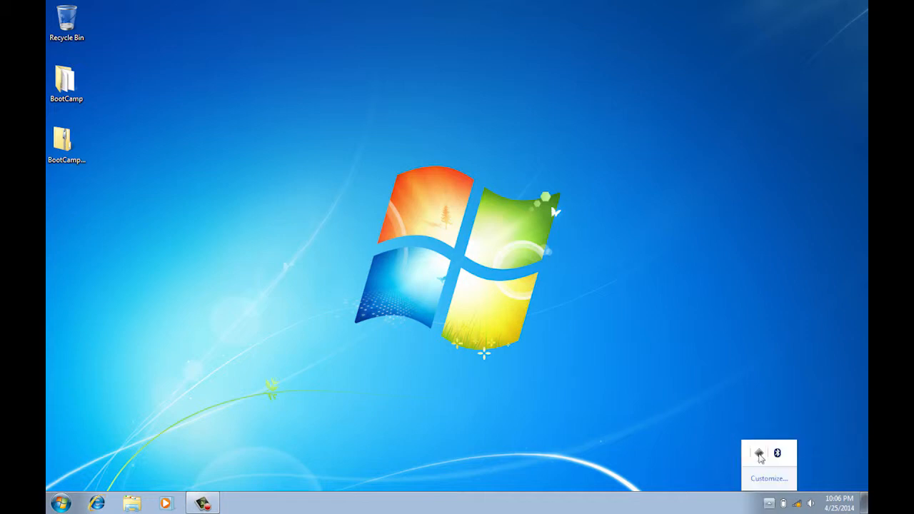
- Enable trackpad Tap to Click and one-finger Secondary Click in Boot Camp Control Panel, and apply
{"action": "left_click", "coordinate": [758, 452]}
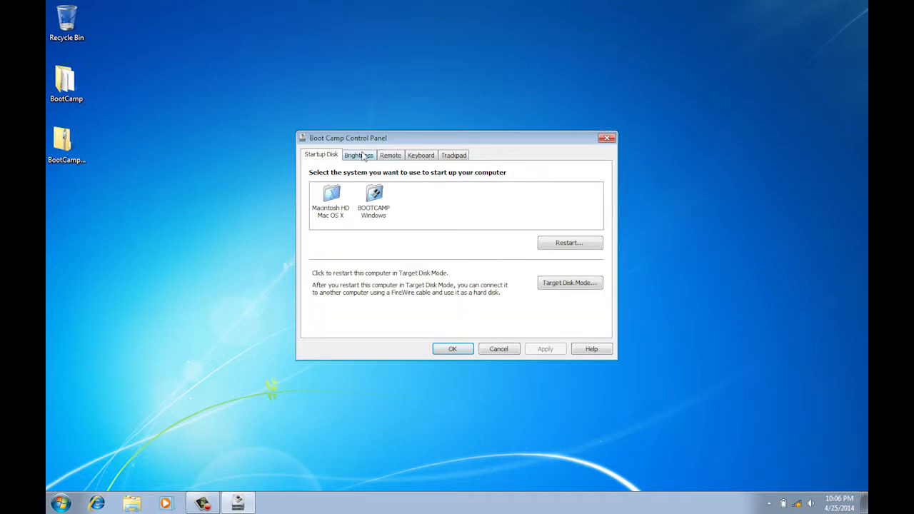
{"action": "left_click", "coordinate": [391, 155]}
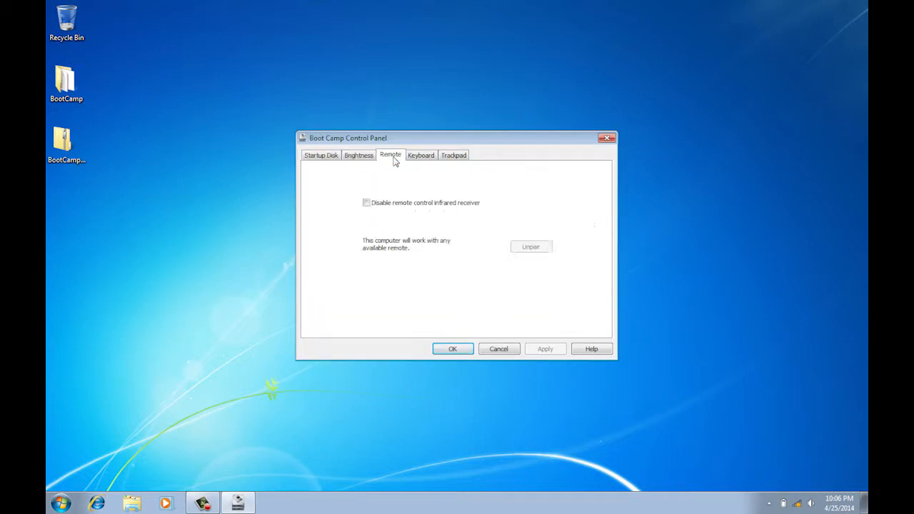
{"action": "left_click", "coordinate": [420, 155]}
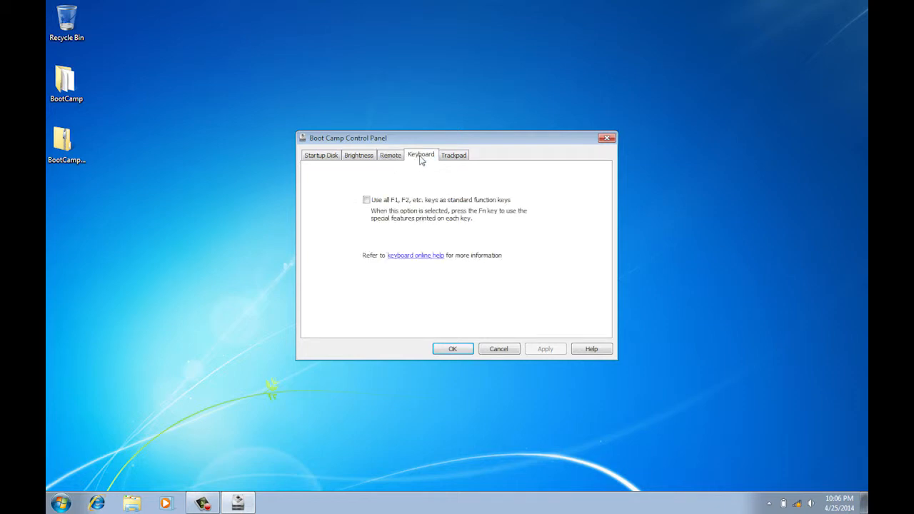
{"action": "left_click", "coordinate": [454, 155]}
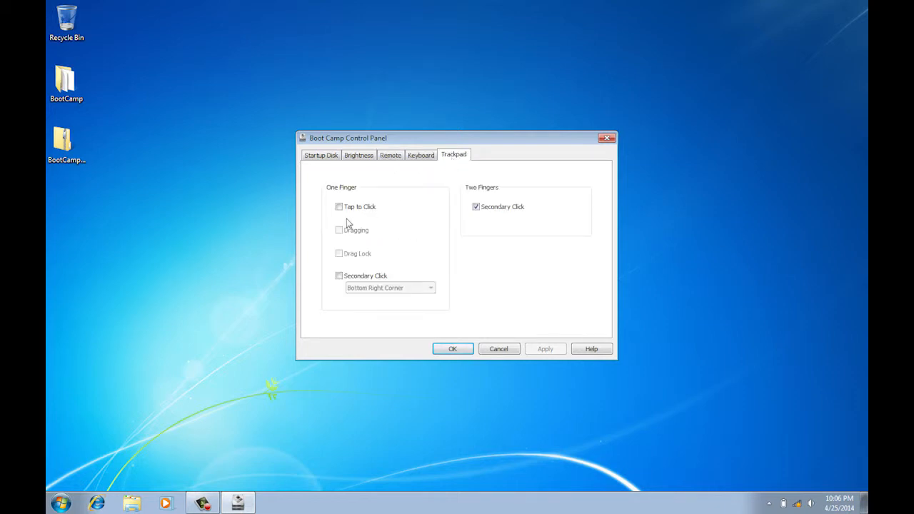
{"action": "left_click", "coordinate": [338, 206]}
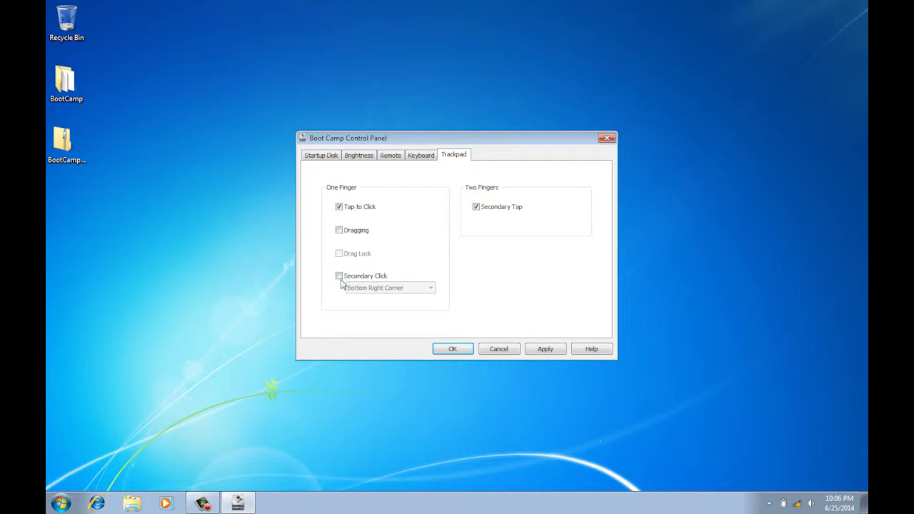
{"action": "left_click", "coordinate": [338, 275]}
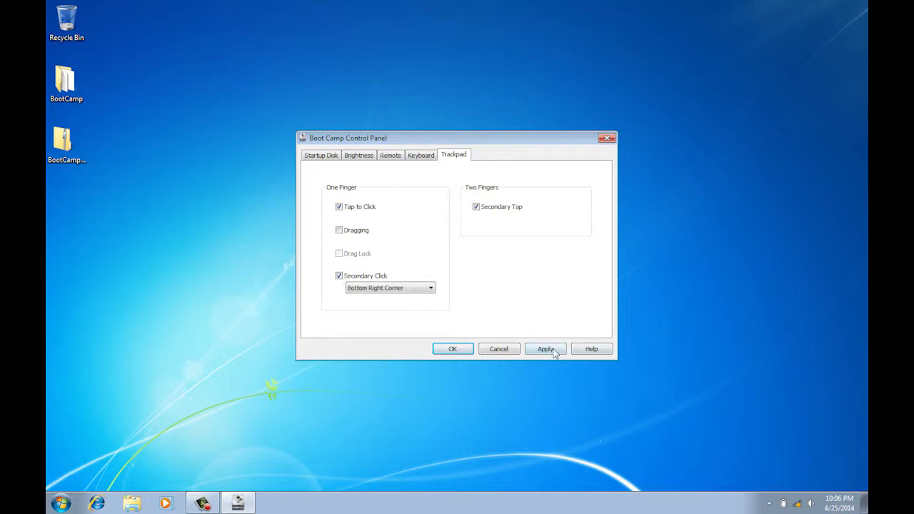
{"action": "left_click", "coordinate": [545, 349]}
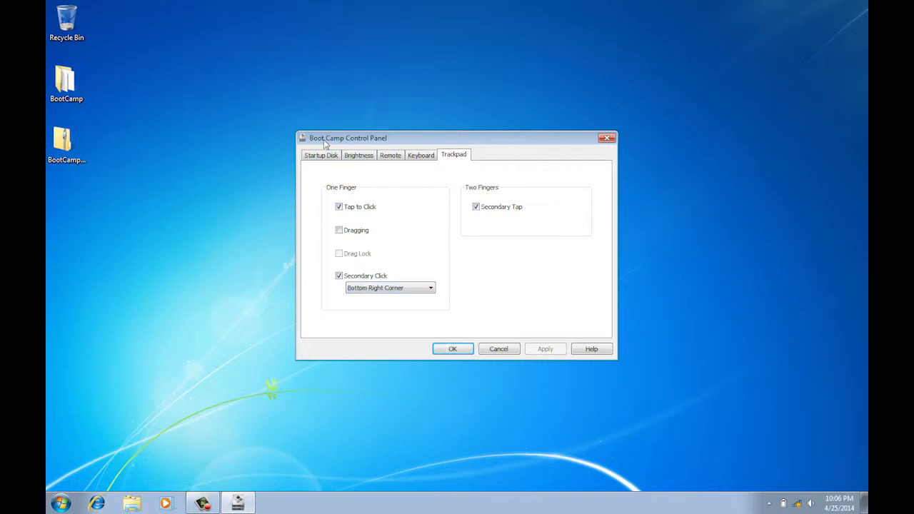
{"action": "left_click", "coordinate": [320, 155]}
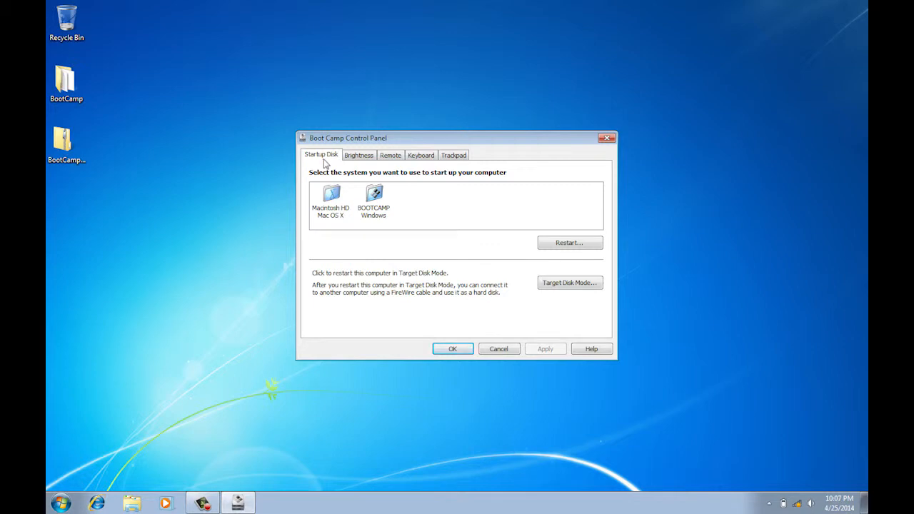
- Choose Macintosh HD (Mac OS X) as the startup disk
{"action": "left_click", "coordinate": [330, 199]}
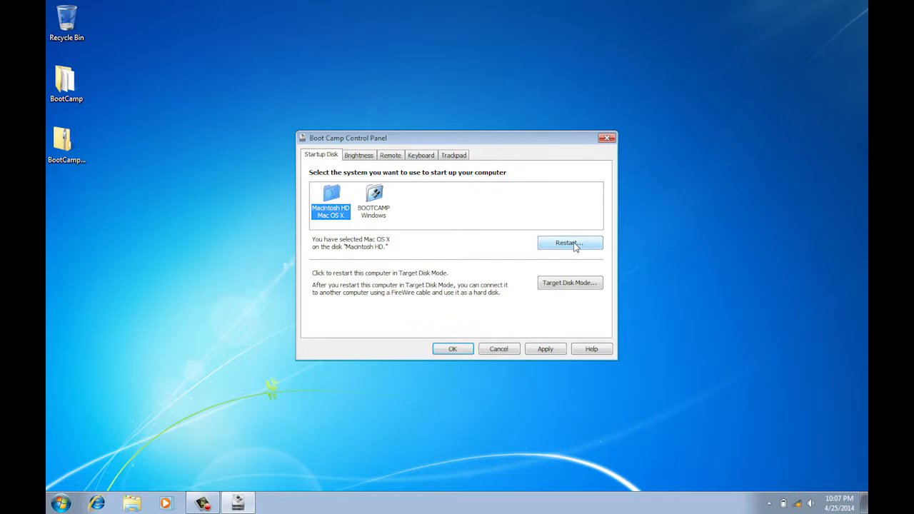
{"action": "mouse_move", "coordinate": [428, 290]}
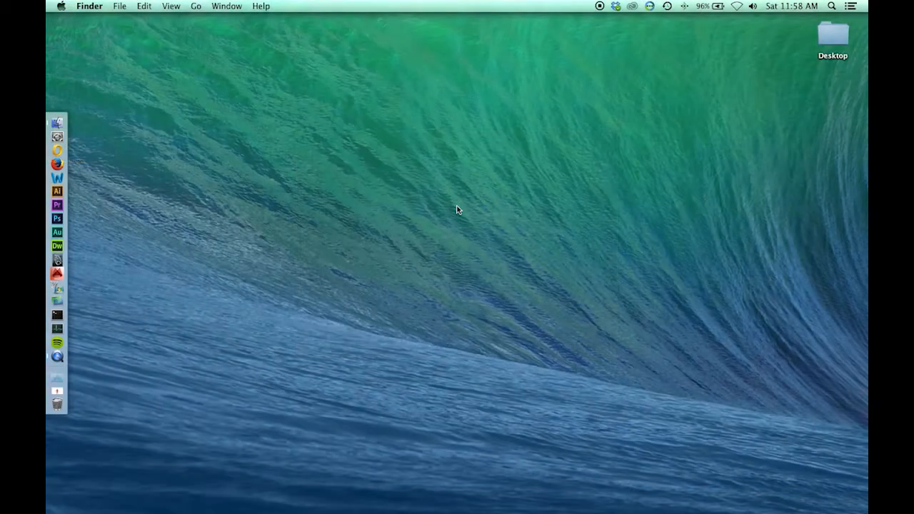
{"action": "mouse_move", "coordinate": [460, 228]}
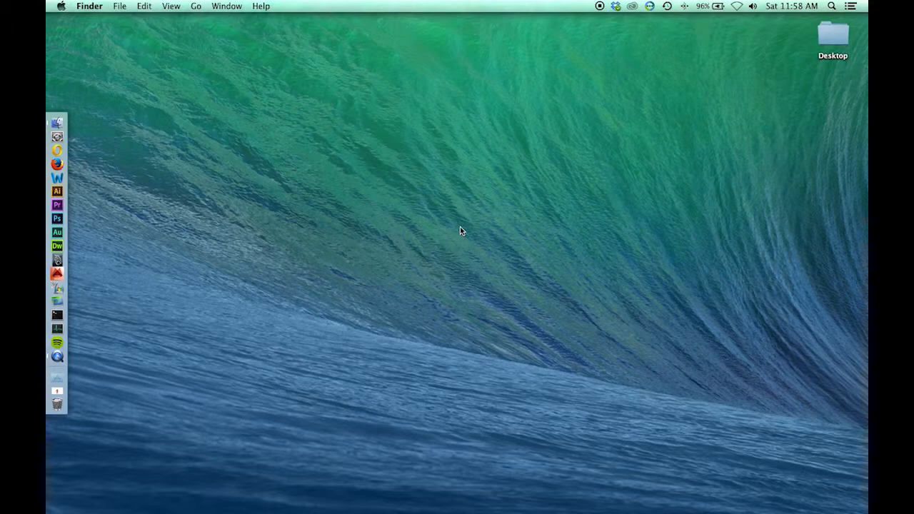
{"action": "mouse_move", "coordinate": [57, 136]}
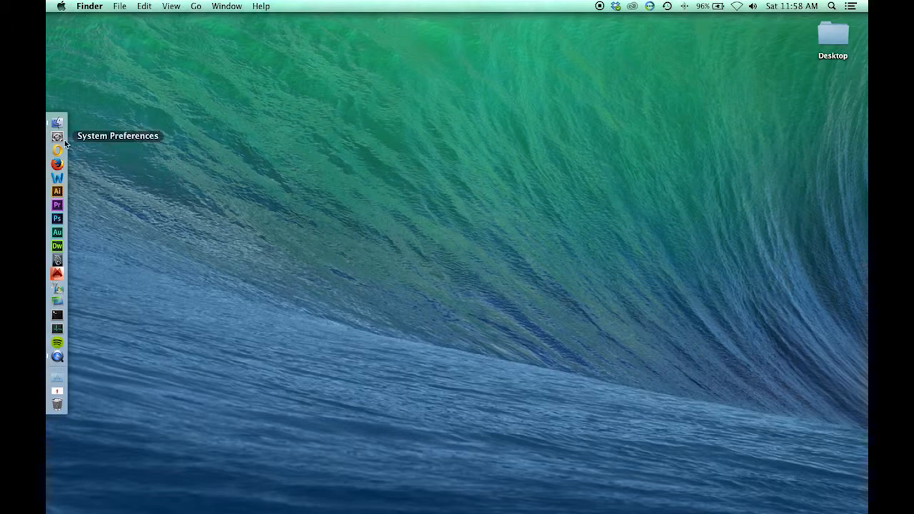
- Show the Startup Disk pane in OS X System Preferences
{"action": "left_click", "coordinate": [57, 136]}
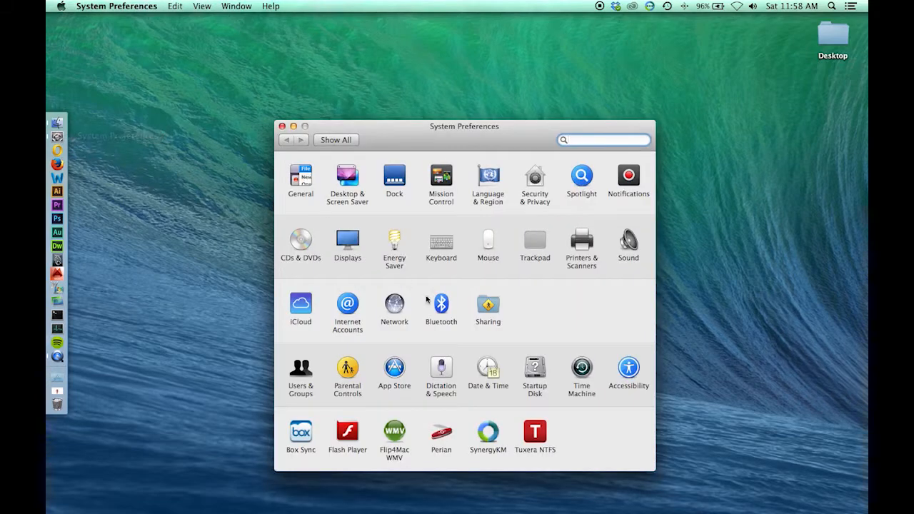
{"action": "left_click", "coordinate": [534, 368]}
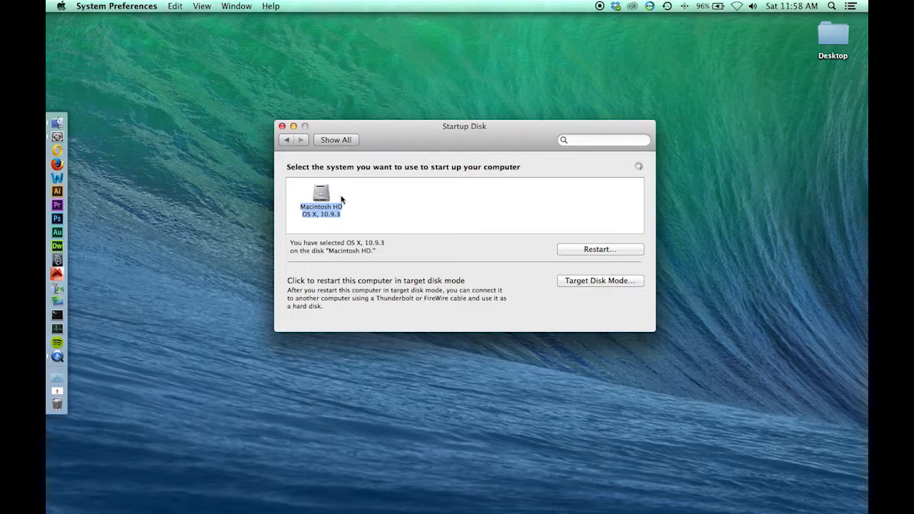
{"action": "mouse_move", "coordinate": [321, 196]}
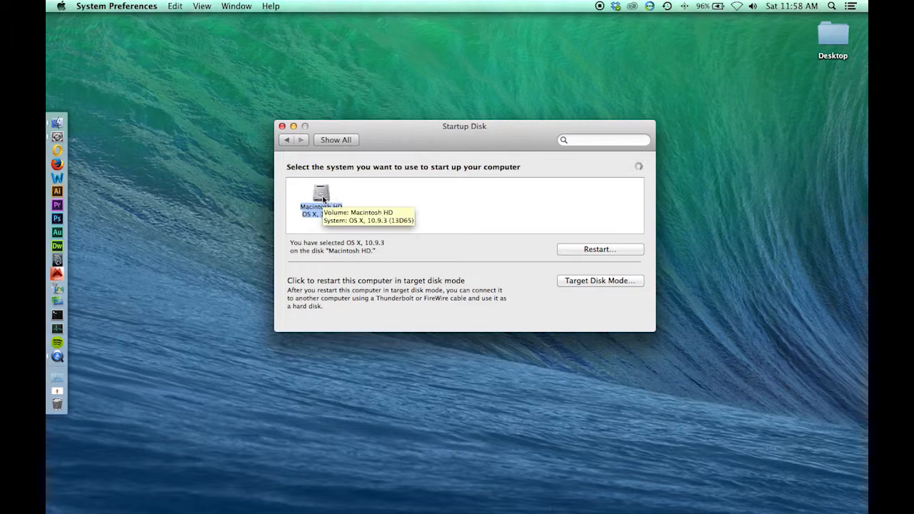